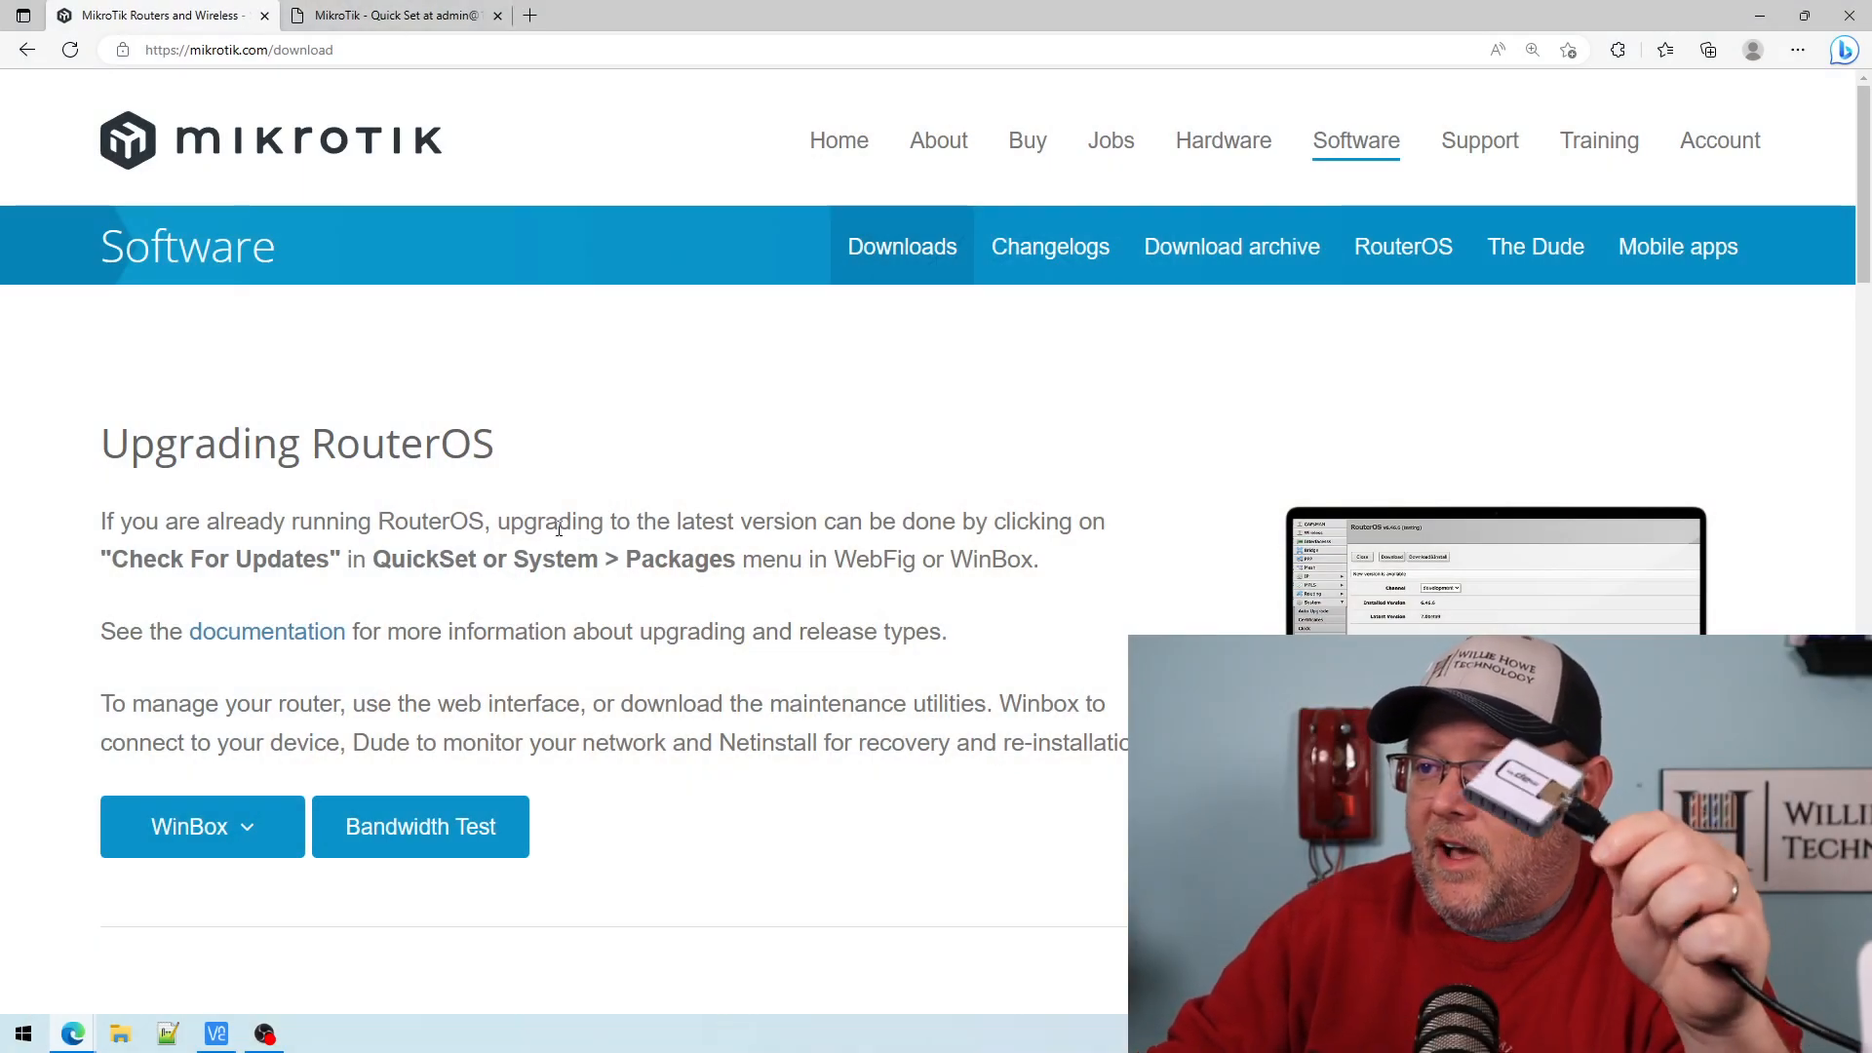
pyautogui.moveTo(839, 140)
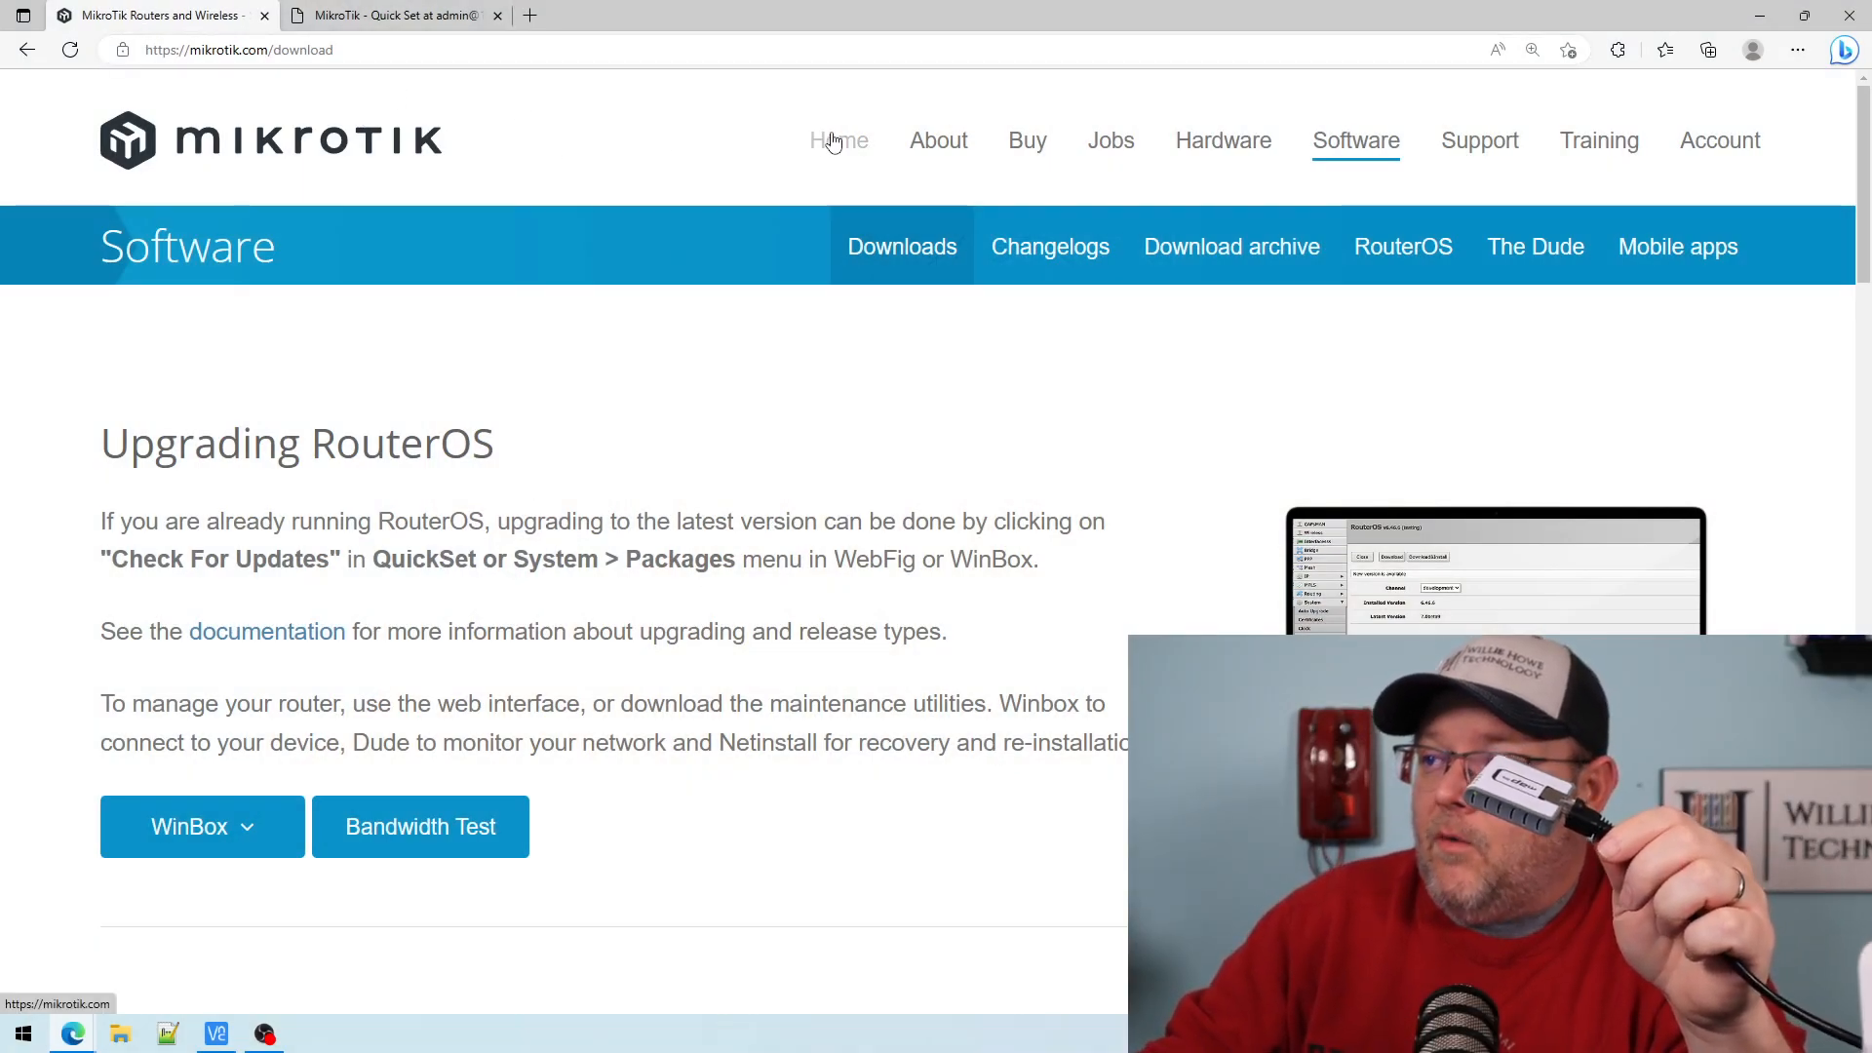
# Browse the MikroTik software downloads page for the RouterOS package list
pyautogui.click(838, 140)
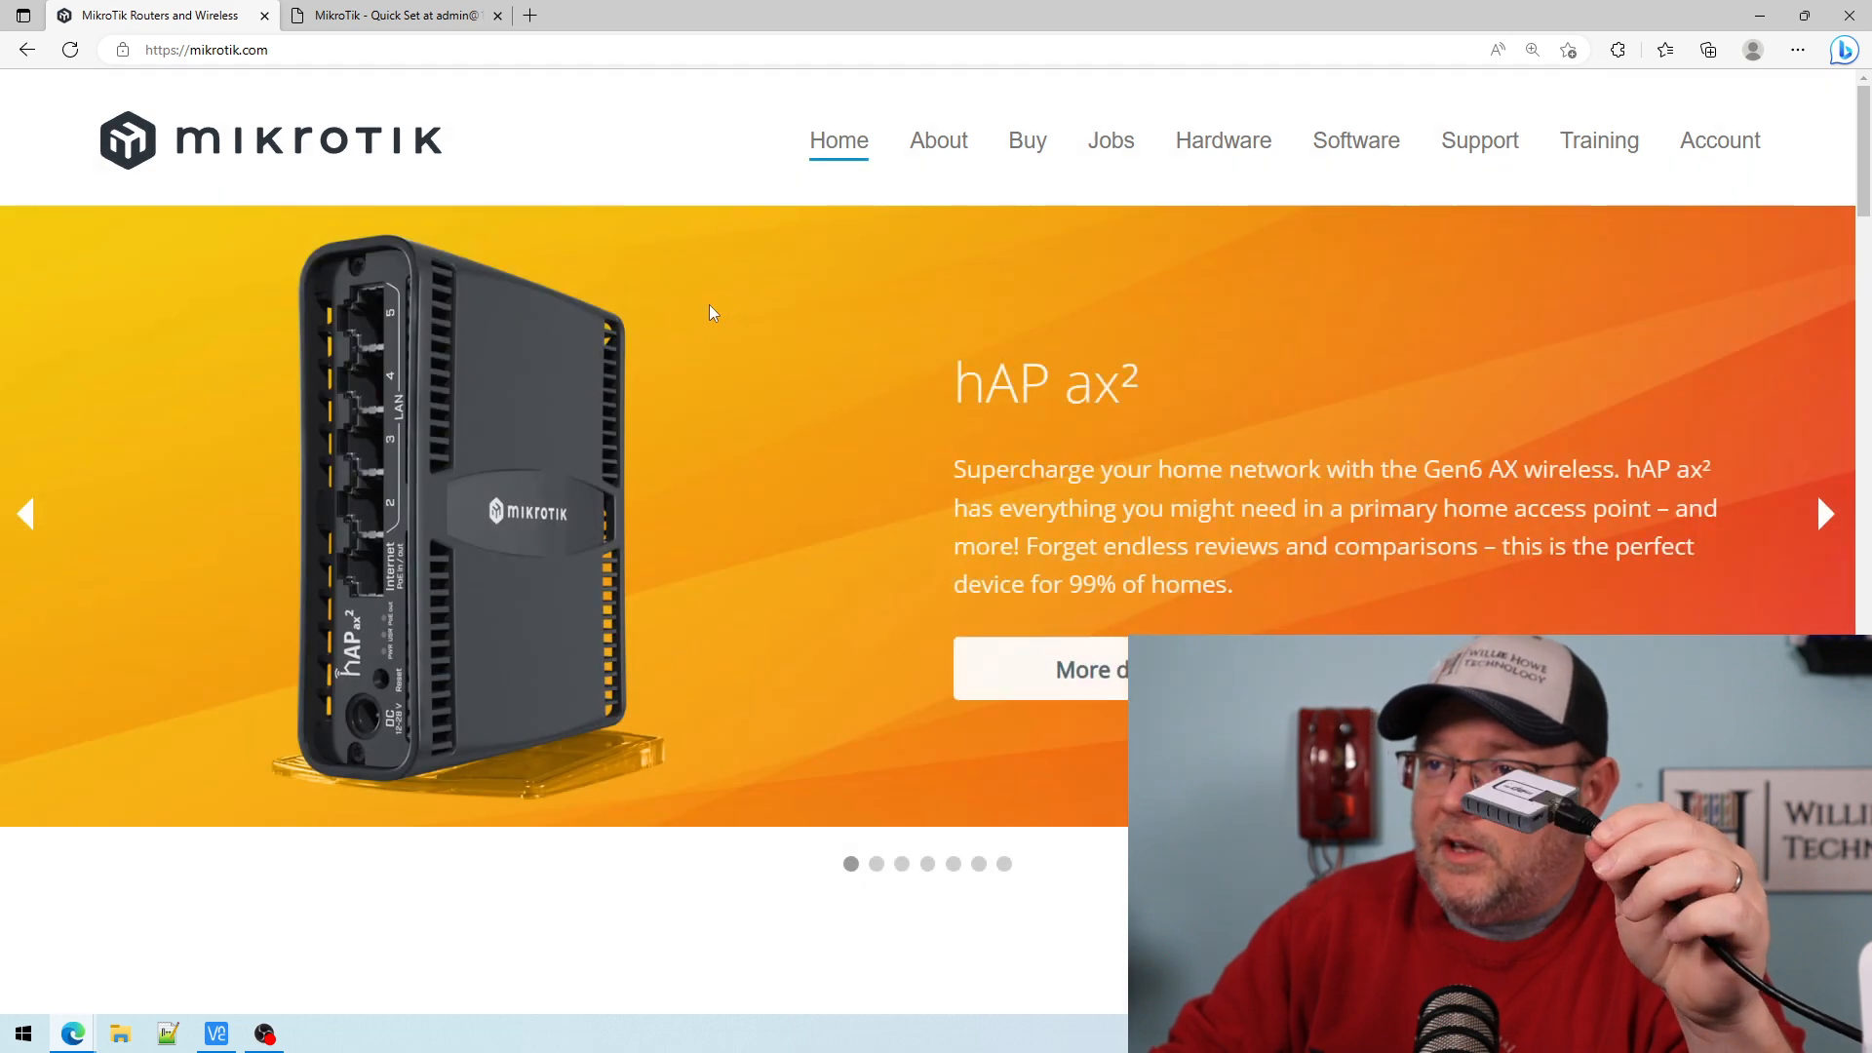
pyautogui.moveTo(1064, 314)
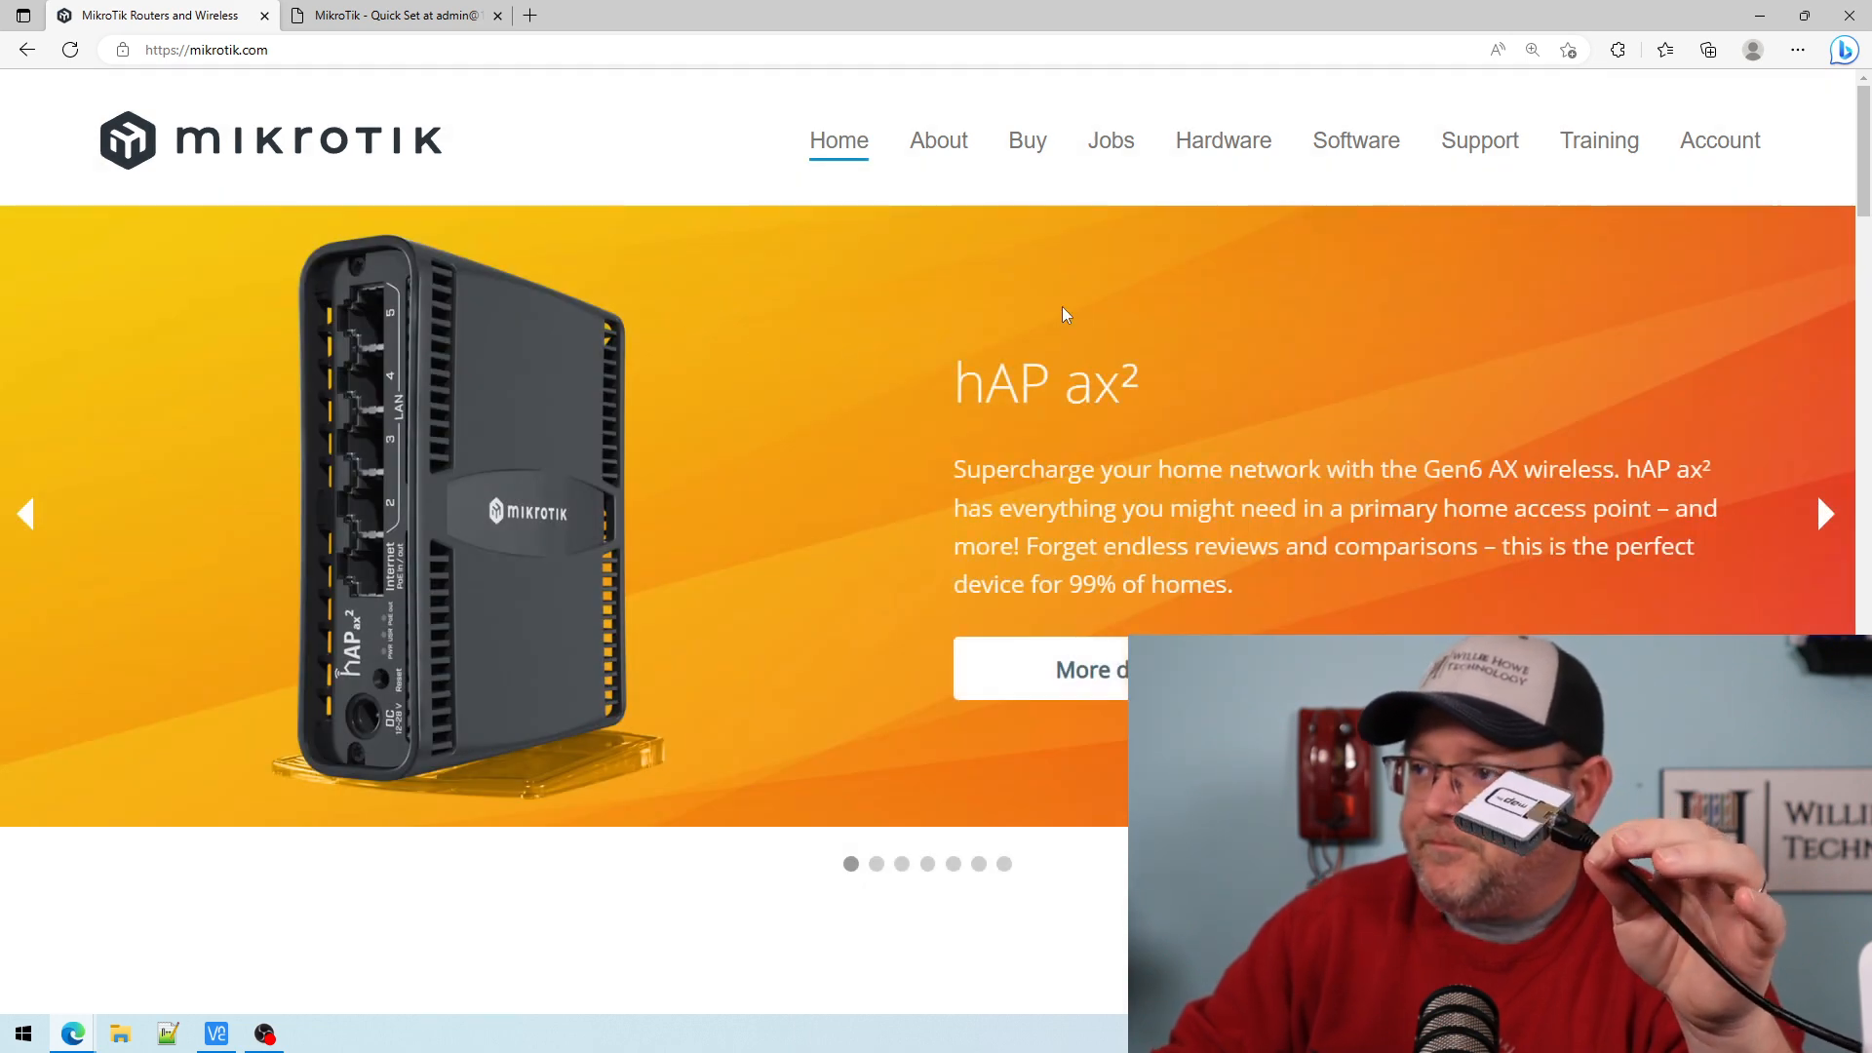
pyautogui.click(1355, 141)
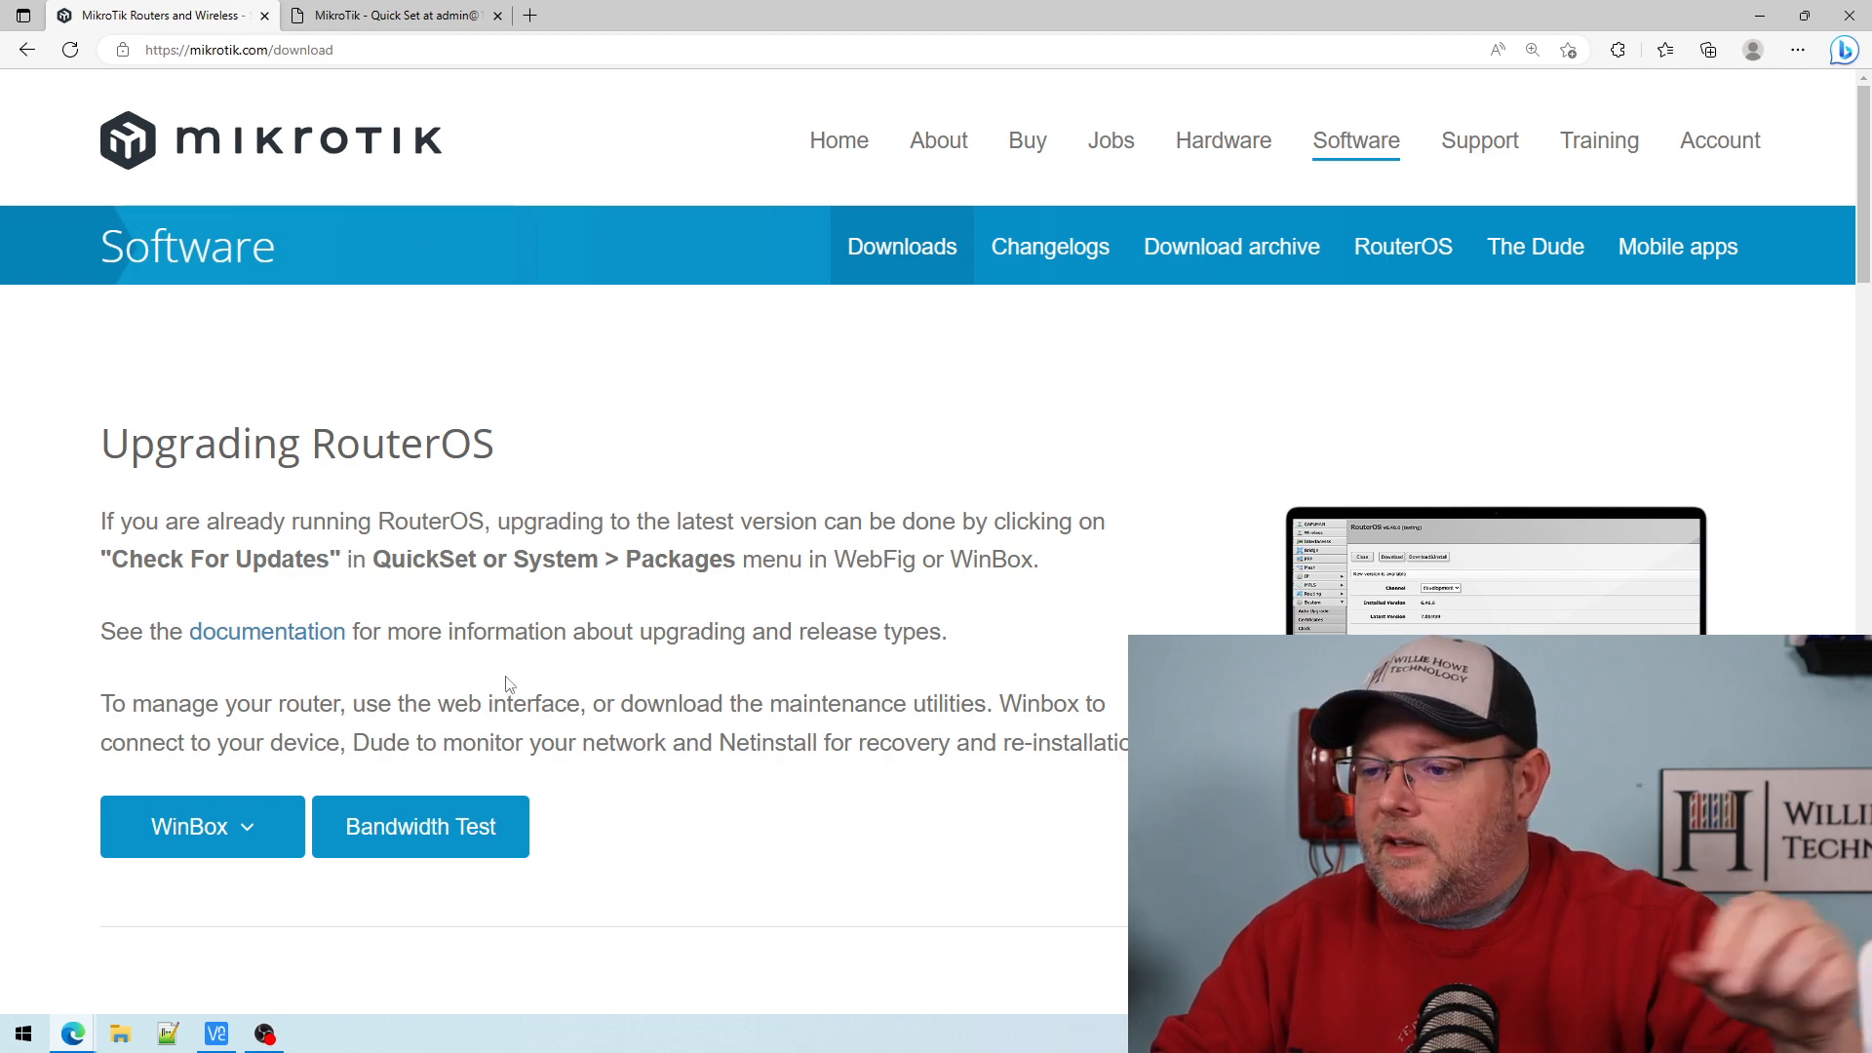
pyautogui.scroll(-3)
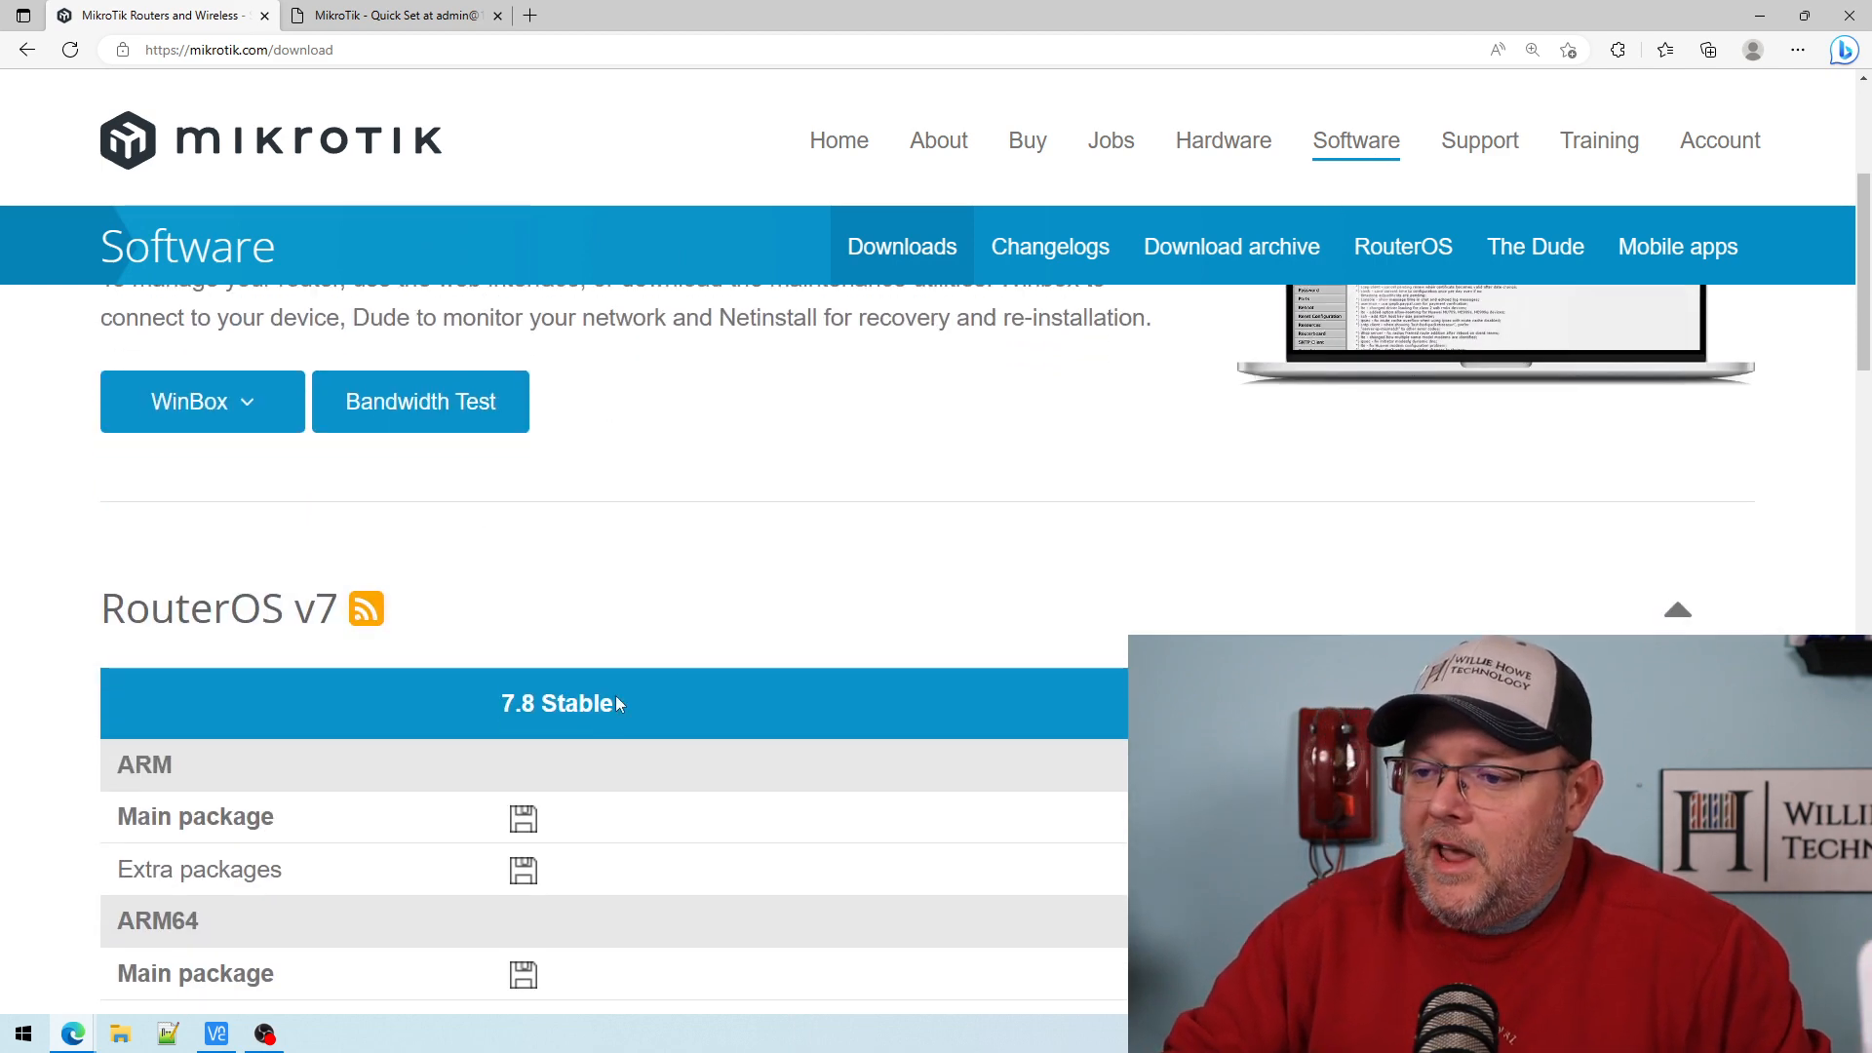
pyautogui.scroll(-3)
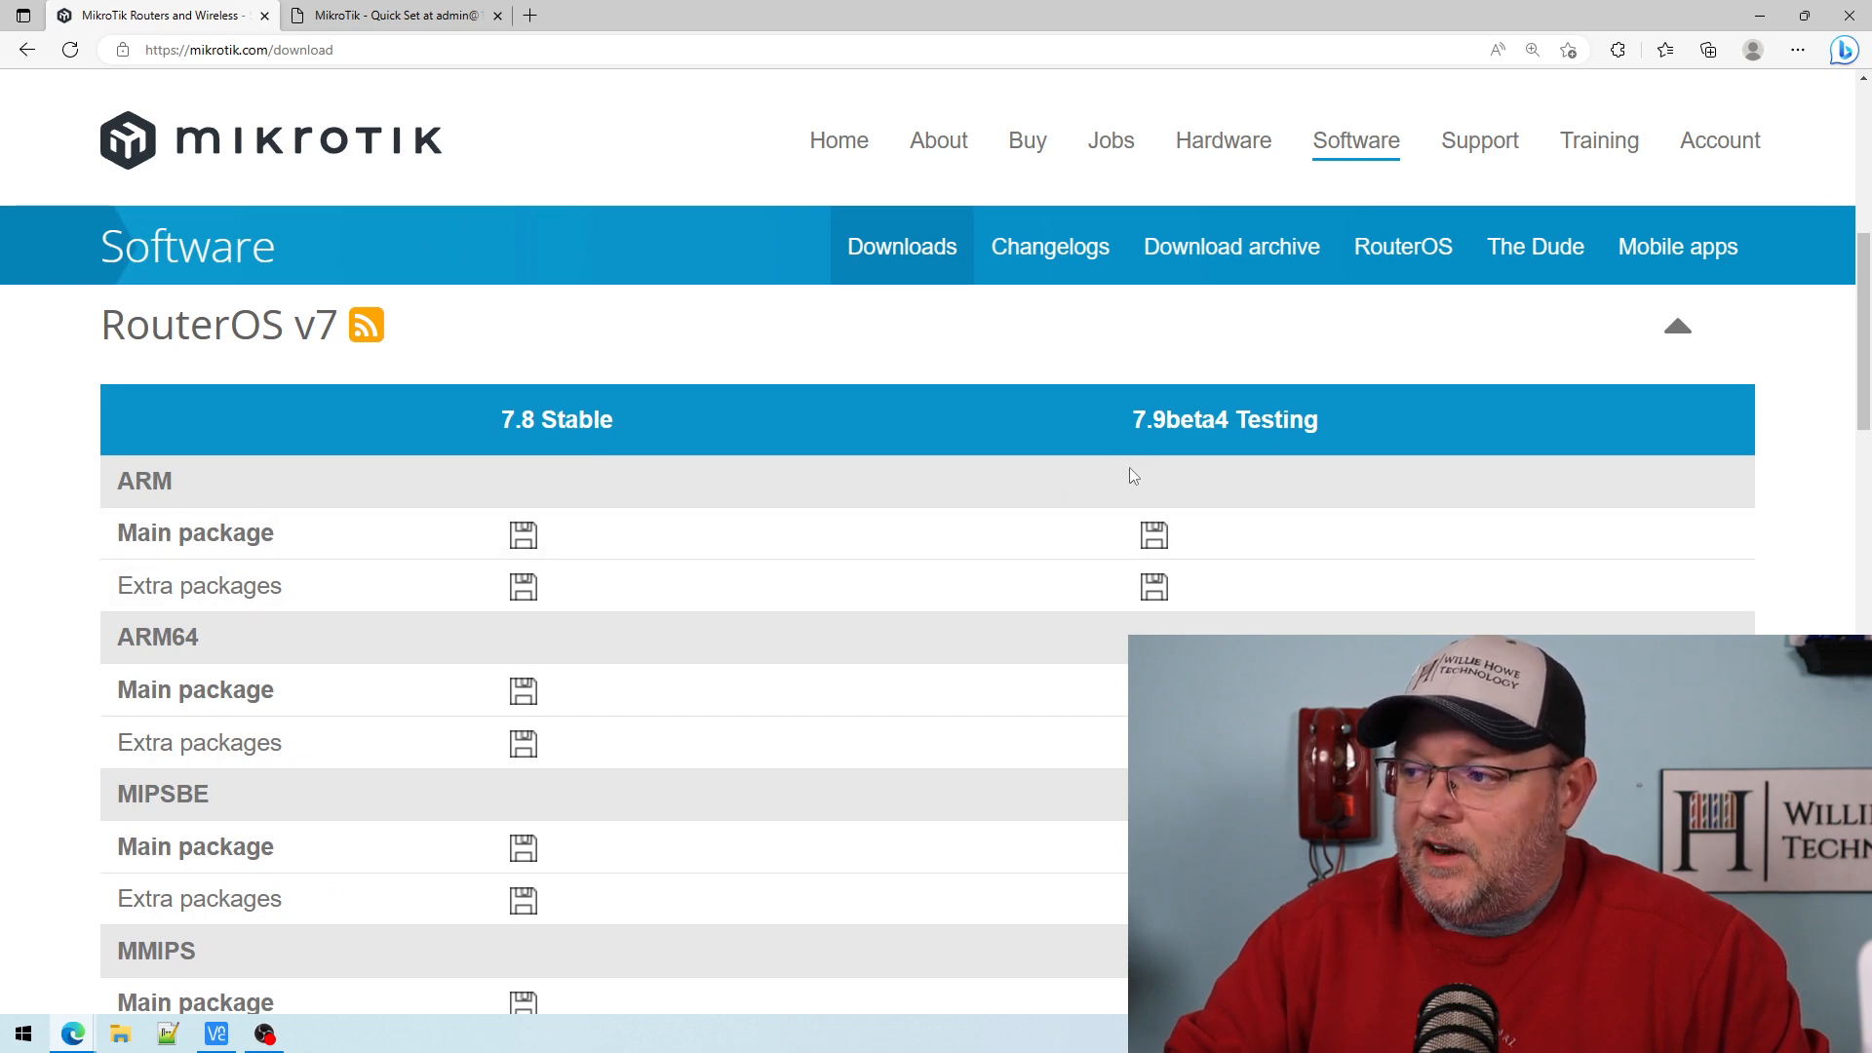
pyautogui.moveTo(897, 547)
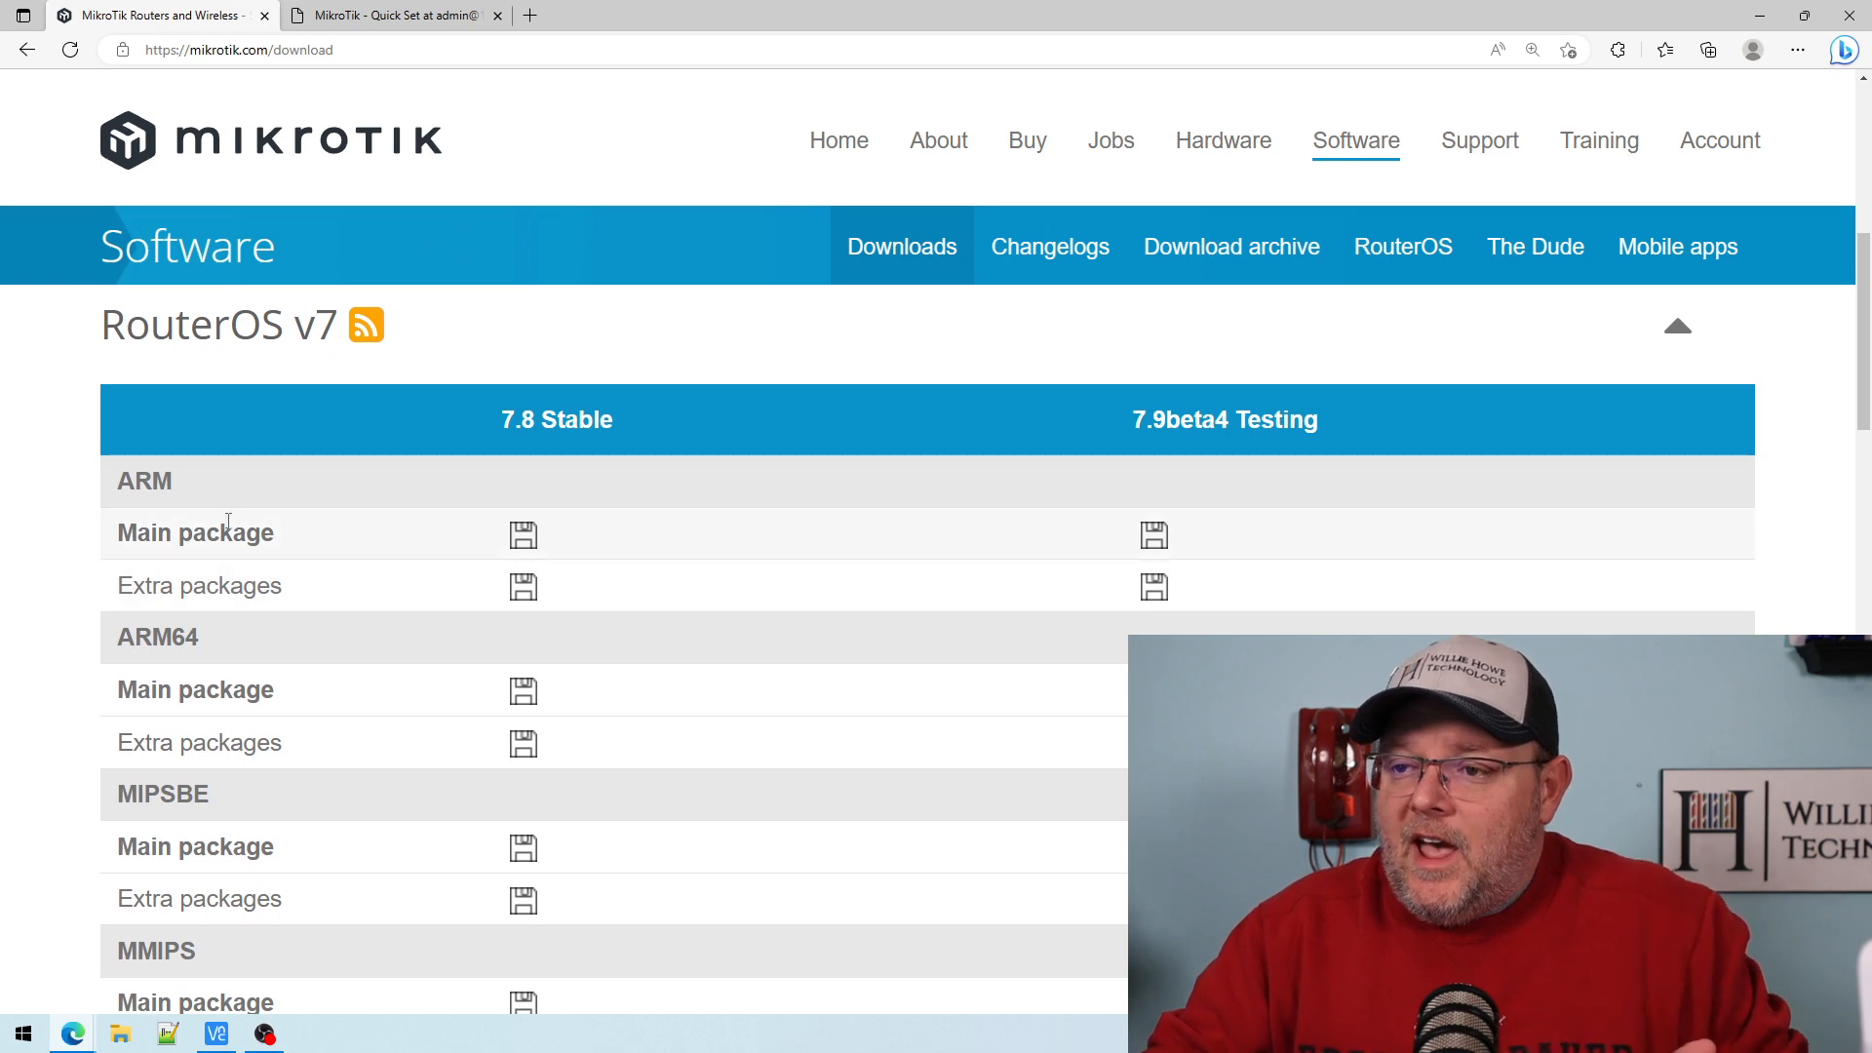
pyautogui.scroll(-3)
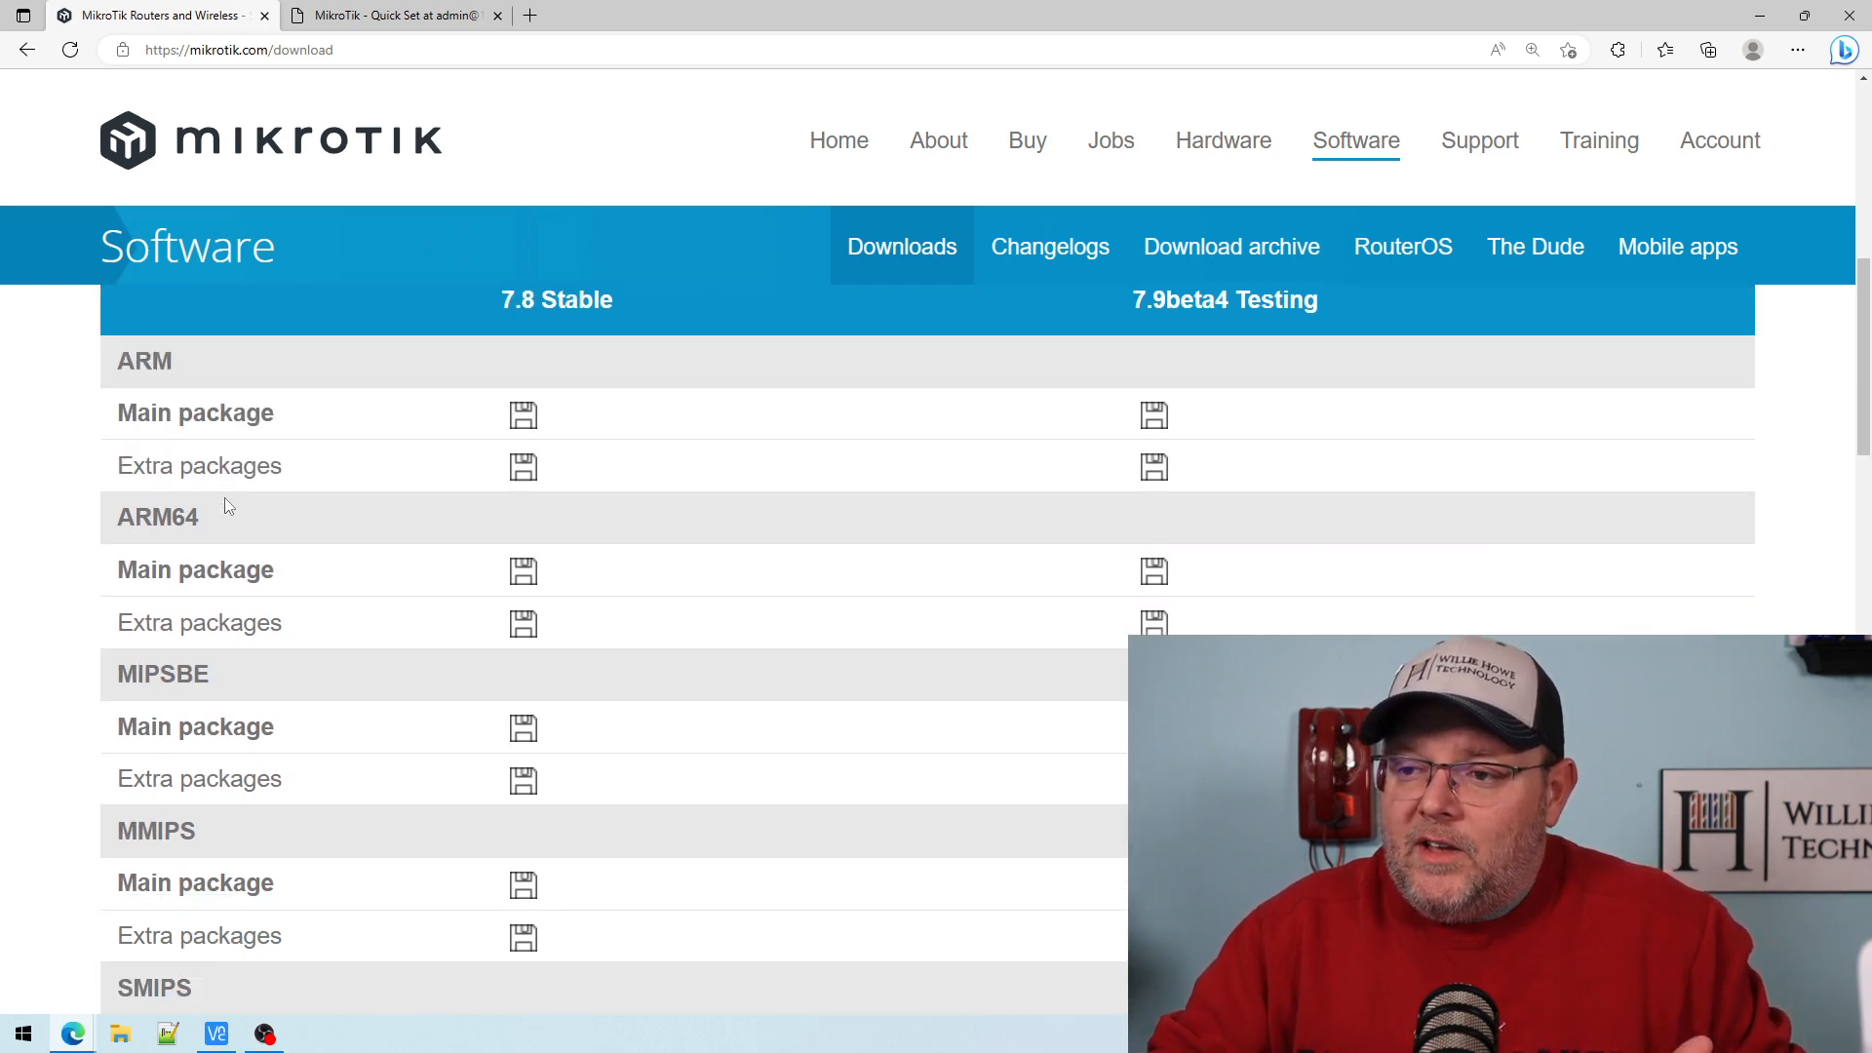
pyautogui.scroll(-3)
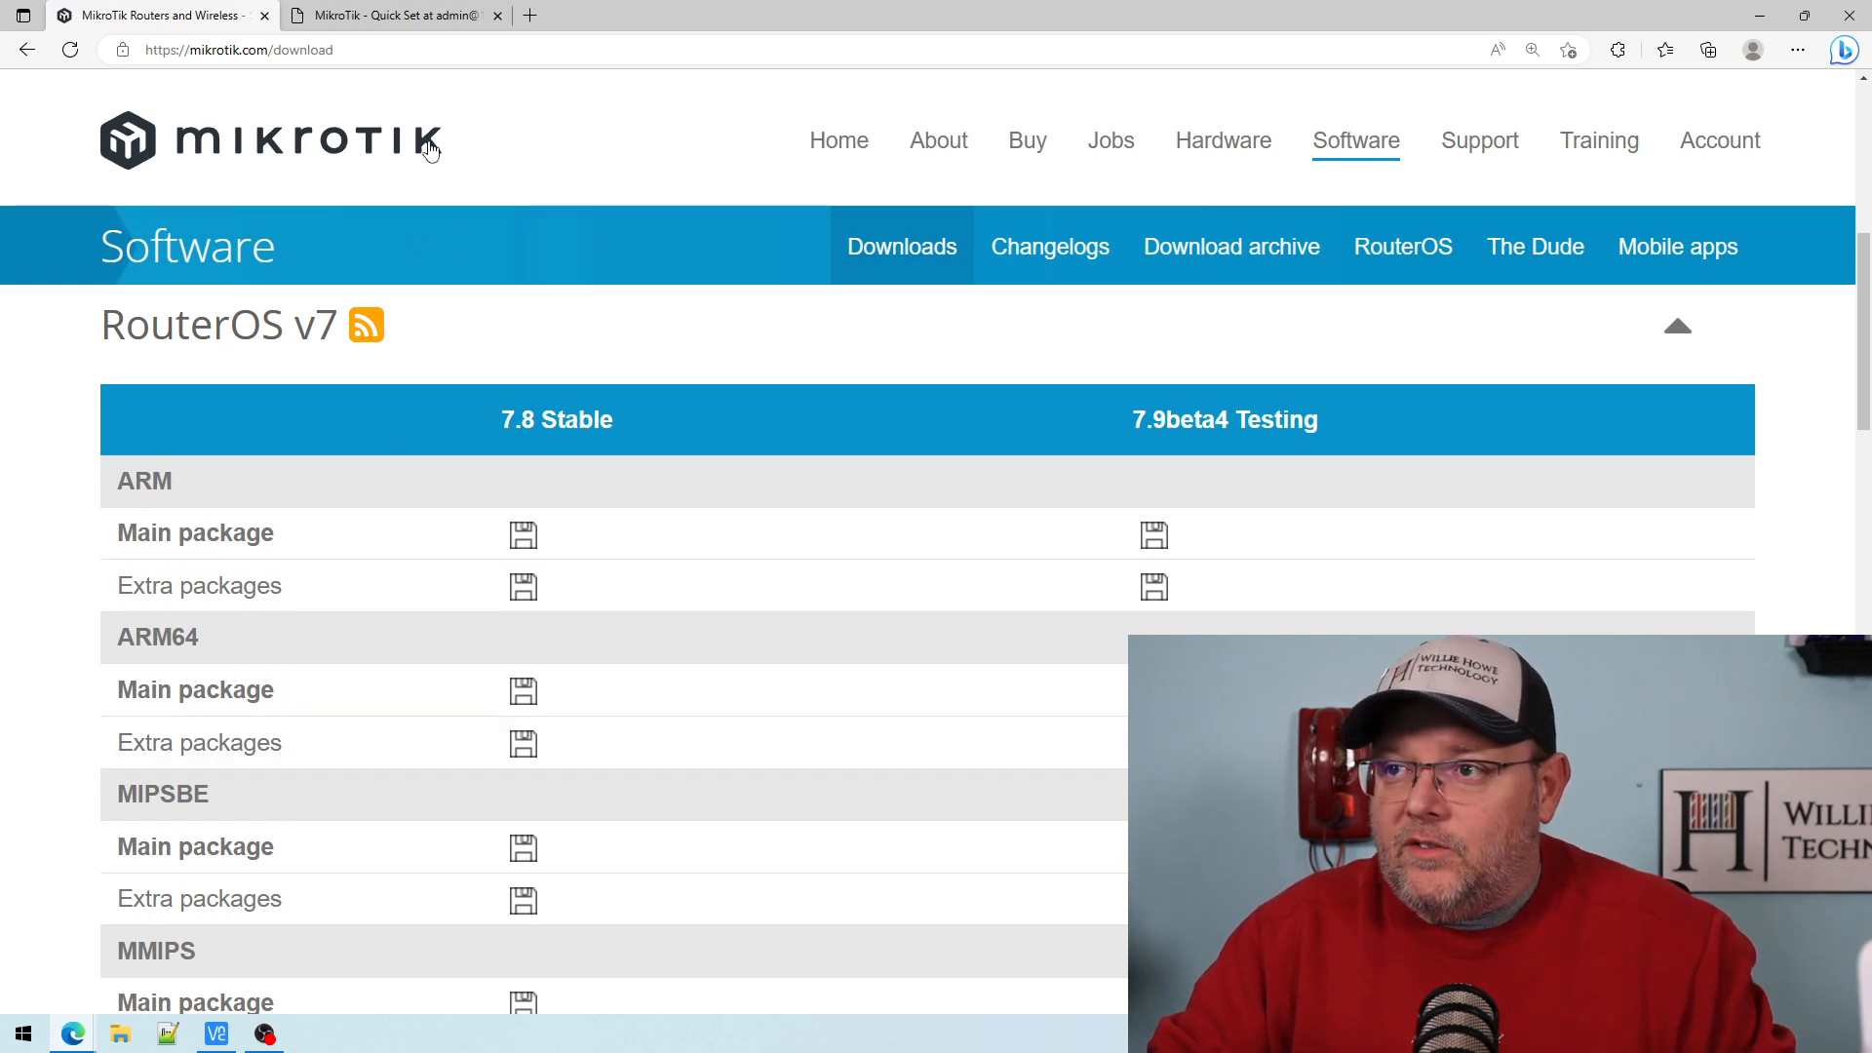
# Show System Resources in WebFig: board mAP lite, architecture mipsbe, version 6.38.5 stable
pyautogui.click(394, 14)
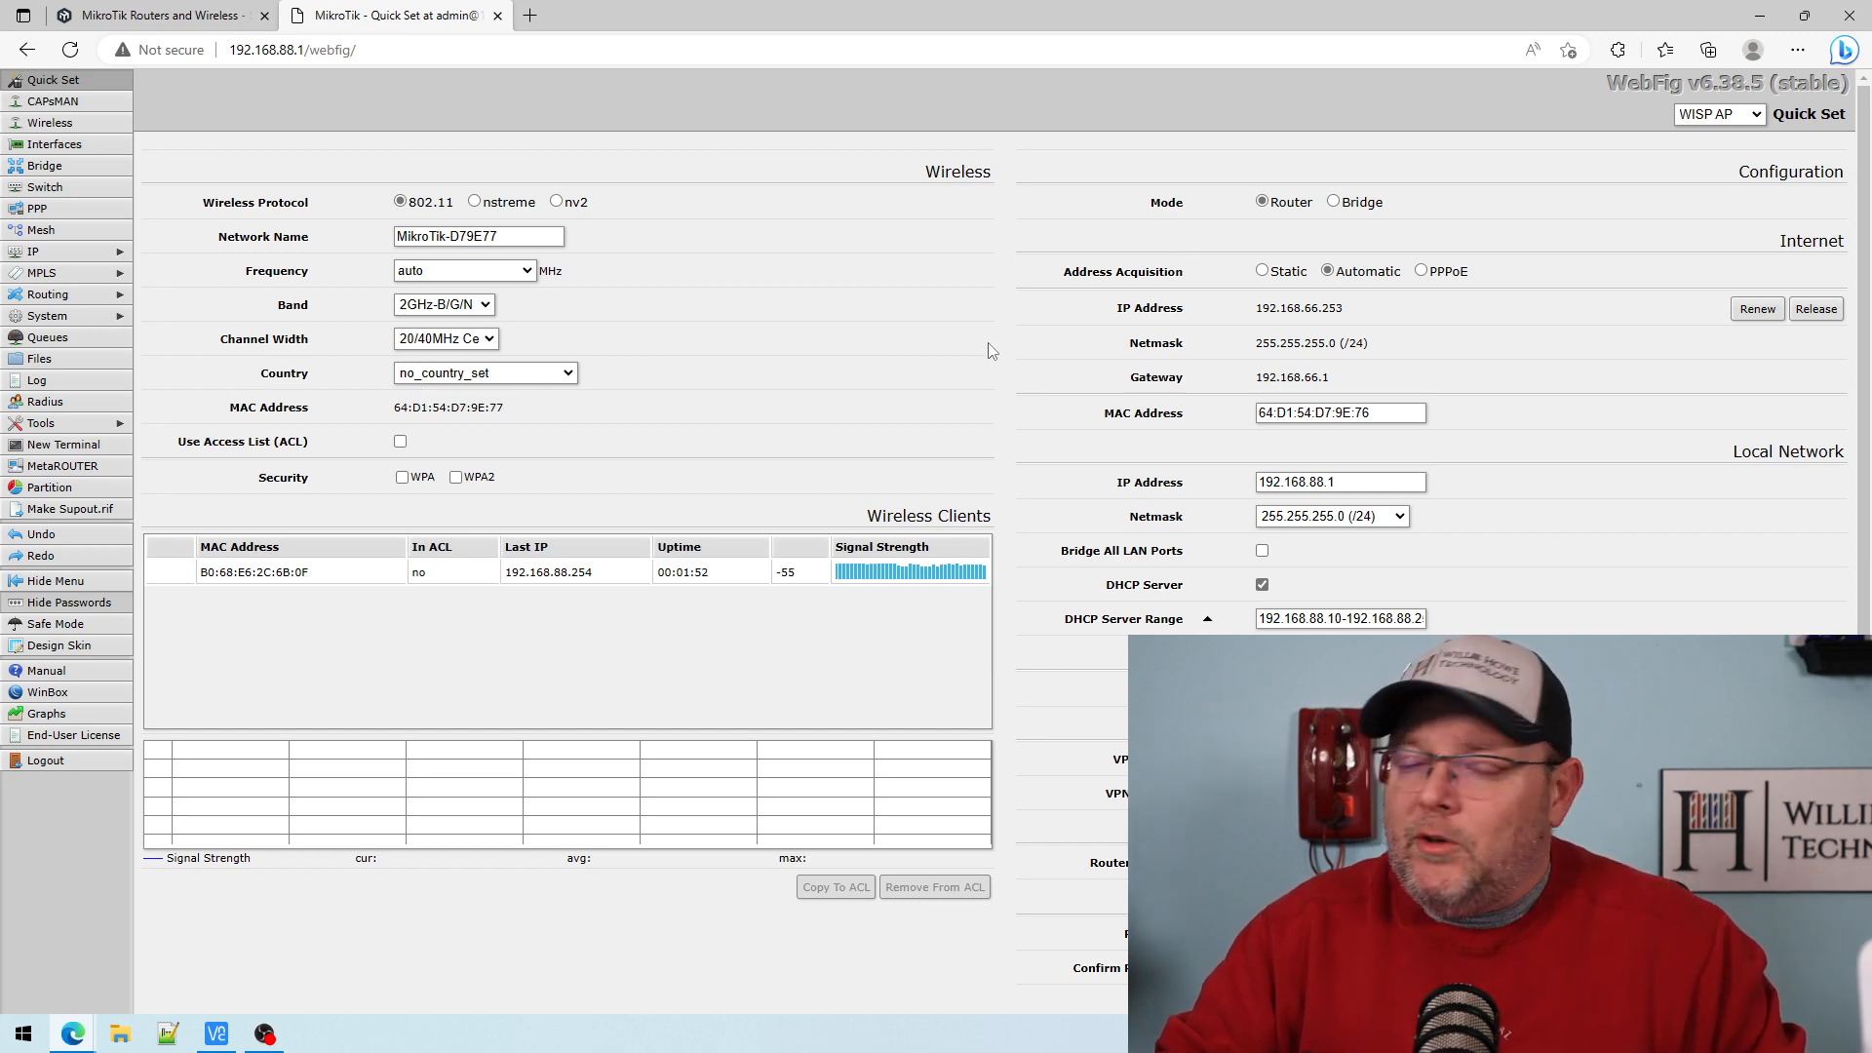
pyautogui.moveTo(967, 354)
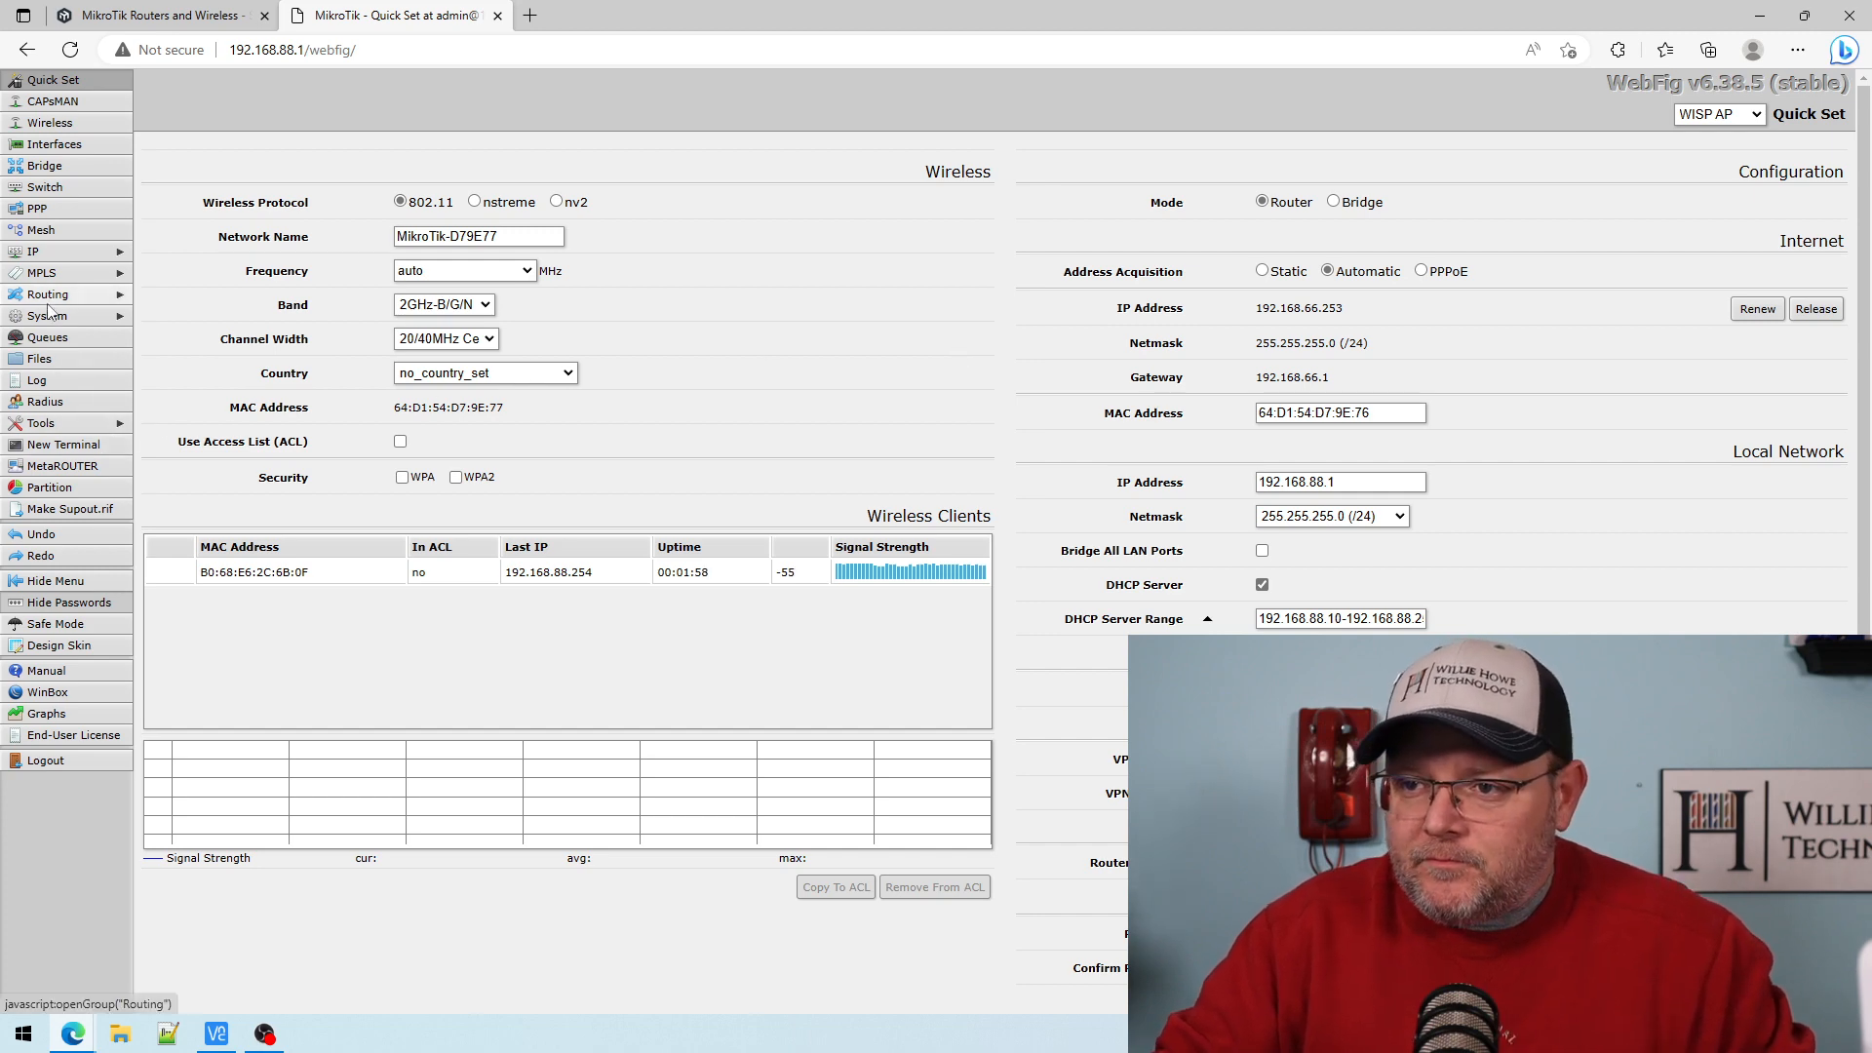
pyautogui.click(46, 315)
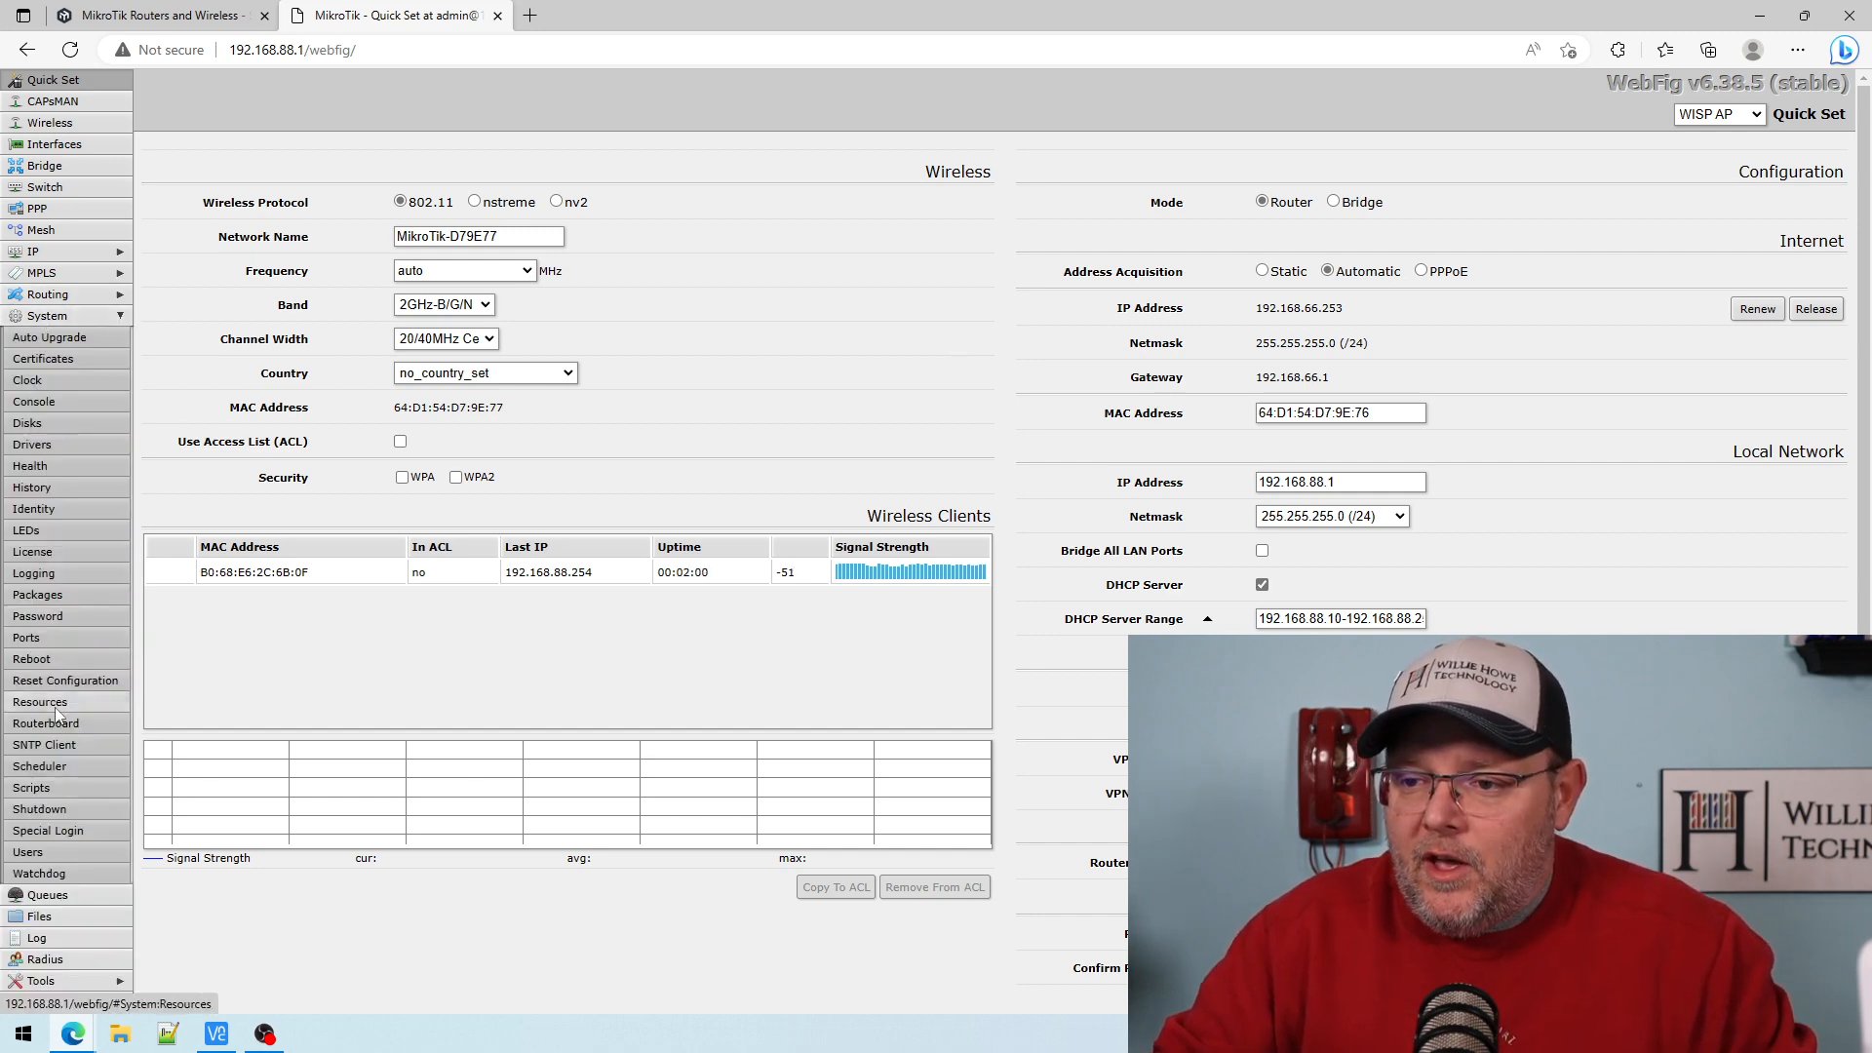
pyautogui.click(39, 700)
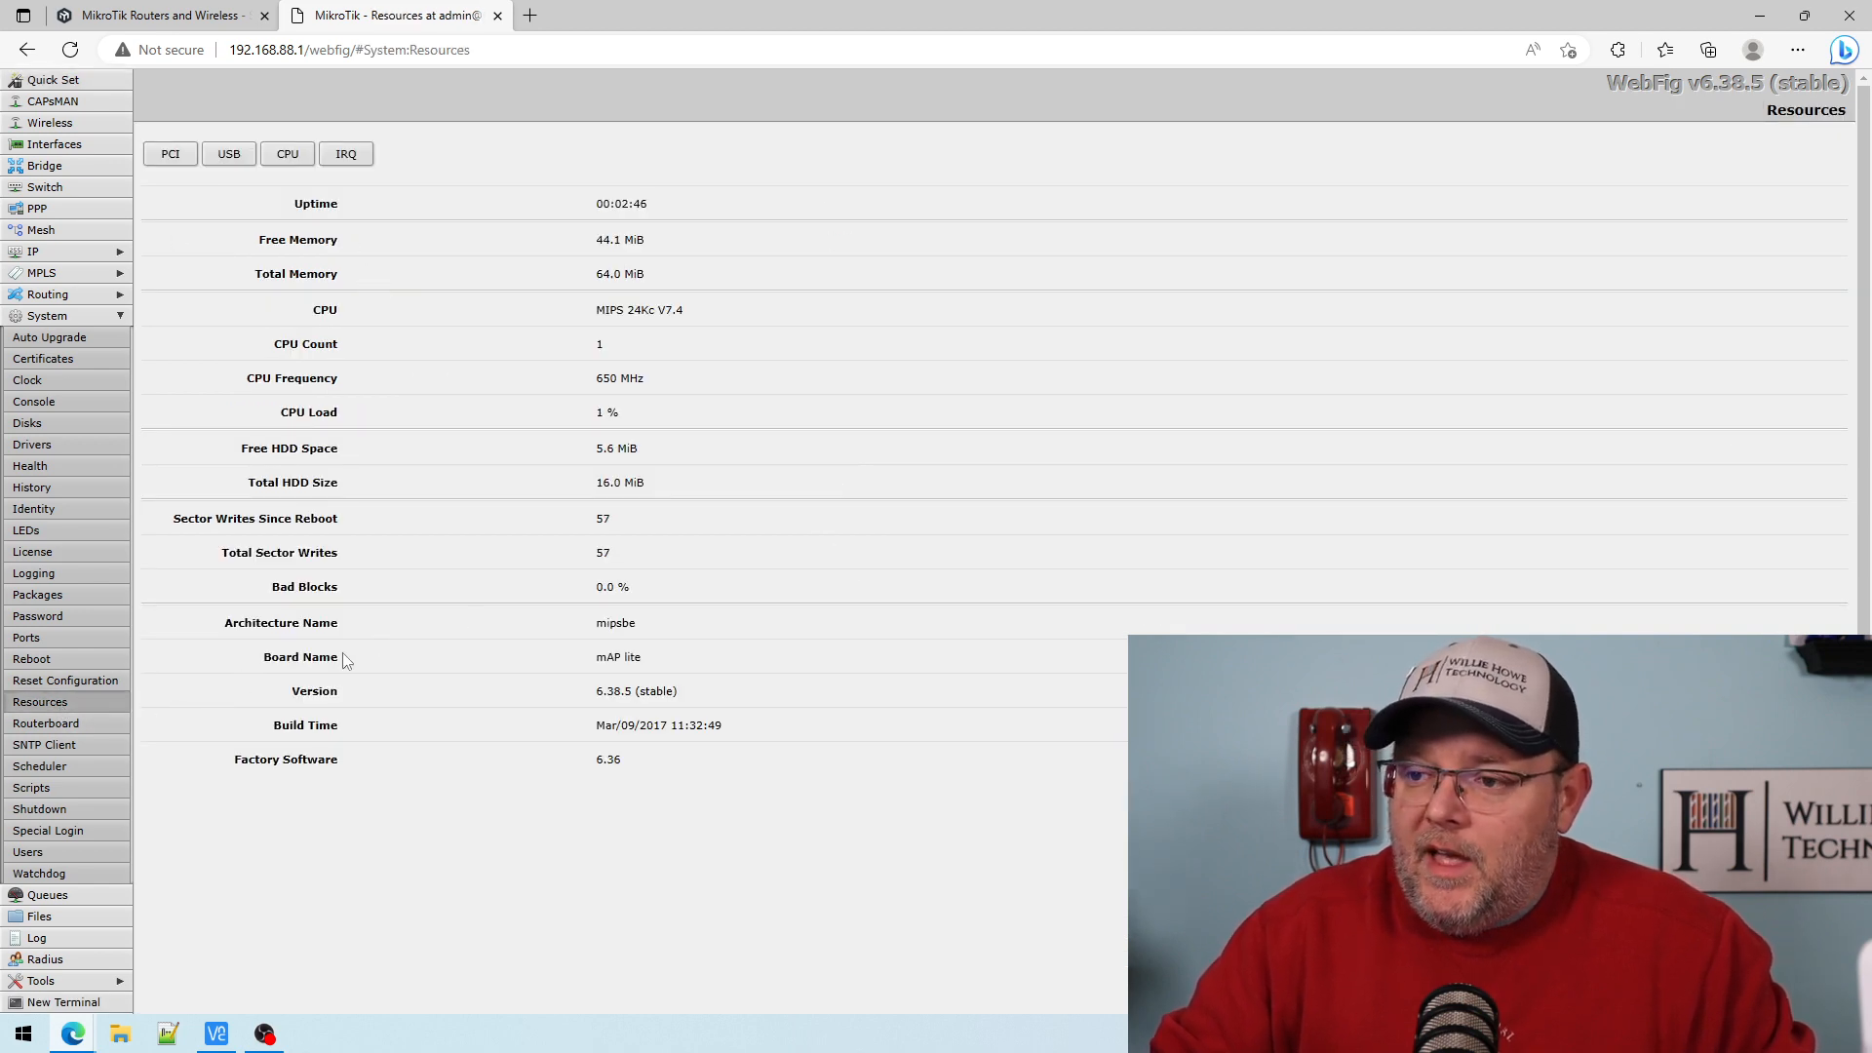
pyautogui.scroll(-3)
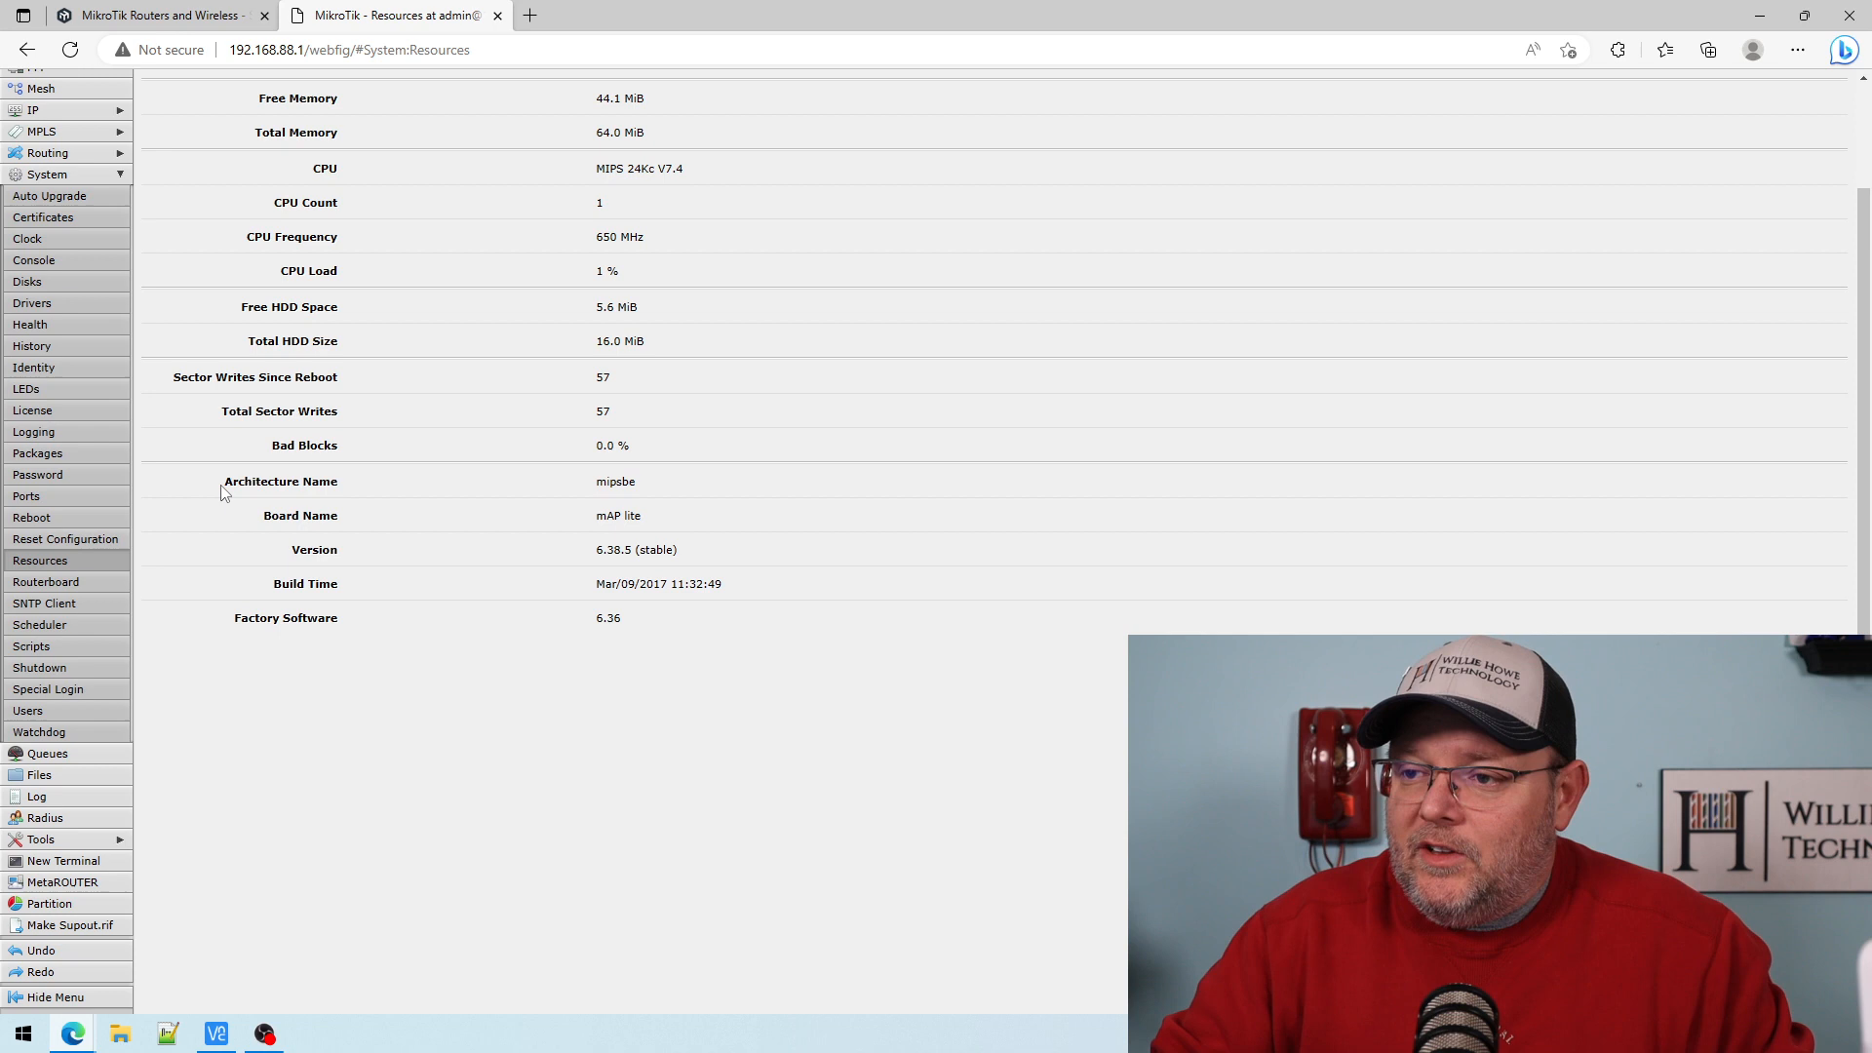
pyautogui.moveTo(605, 493)
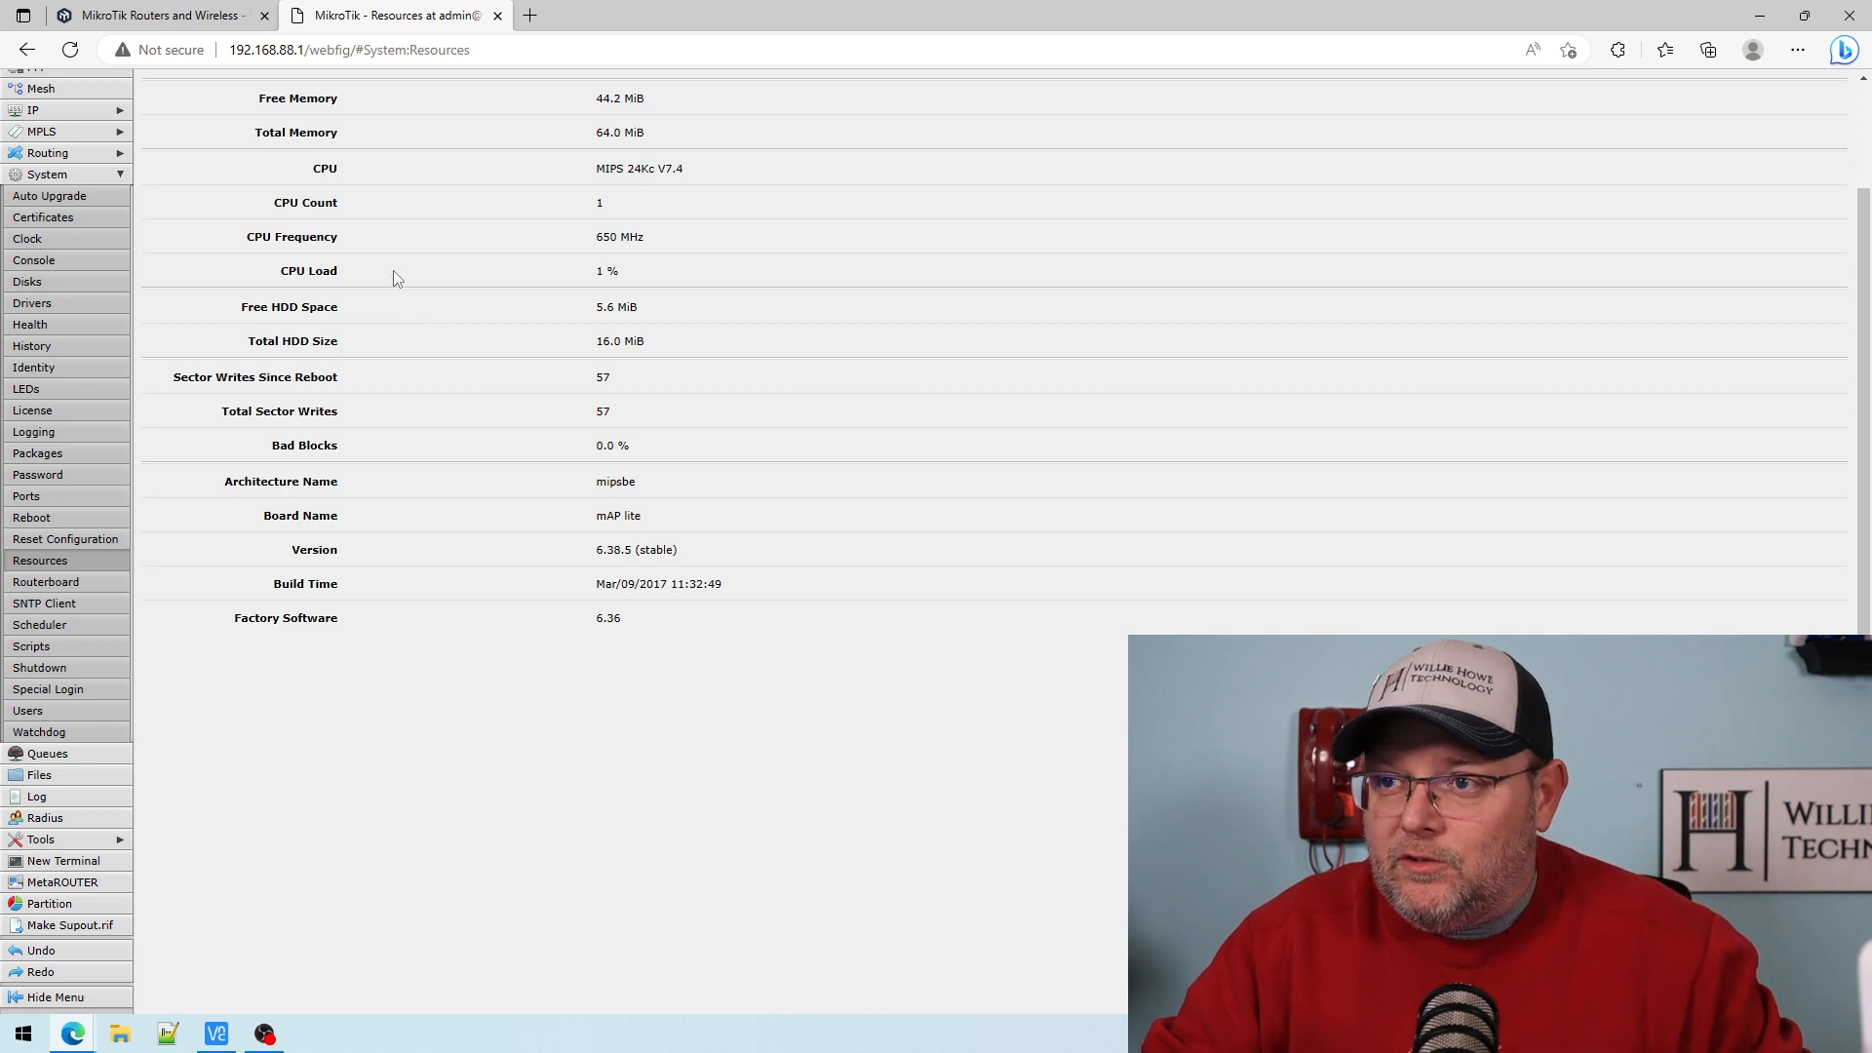
pyautogui.moveTo(620, 495)
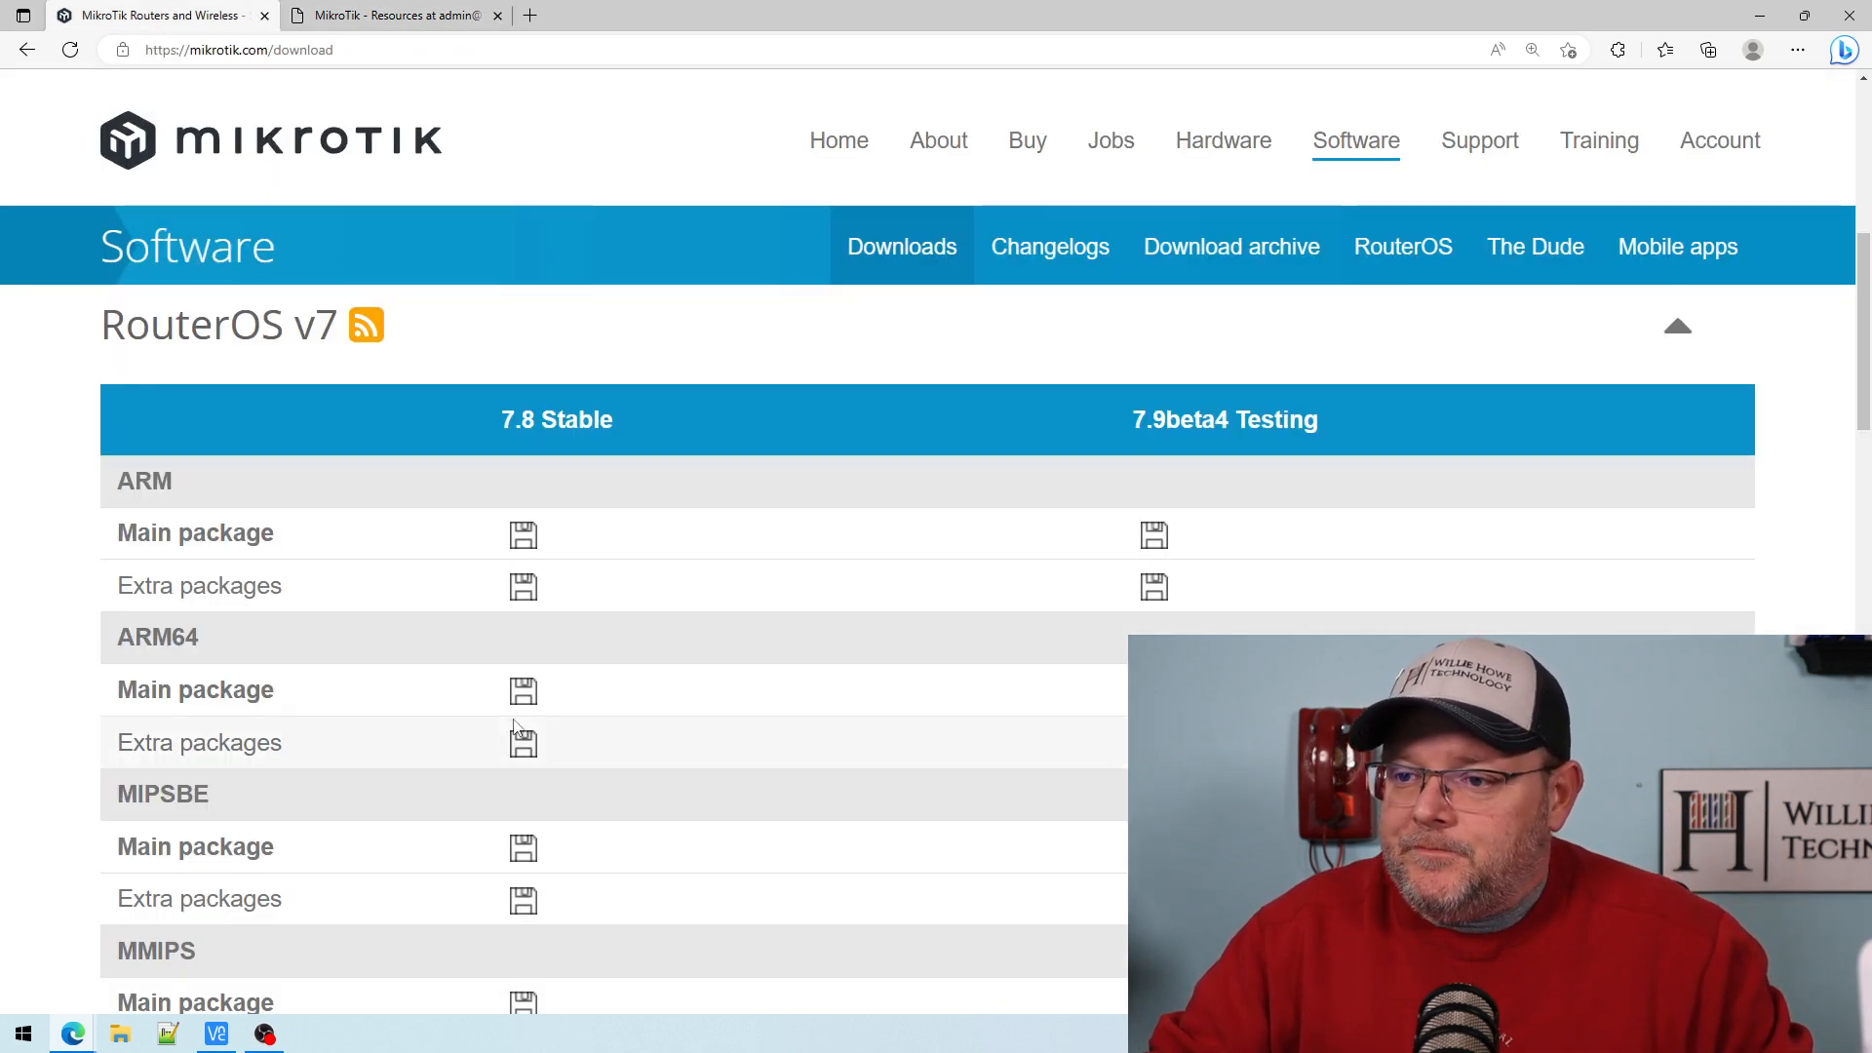
# Download the RouterOS 7.8 stable MIPSBE main package routeros-7.8-mipsbe.npk and return to WebFig
pyautogui.scroll(-3)
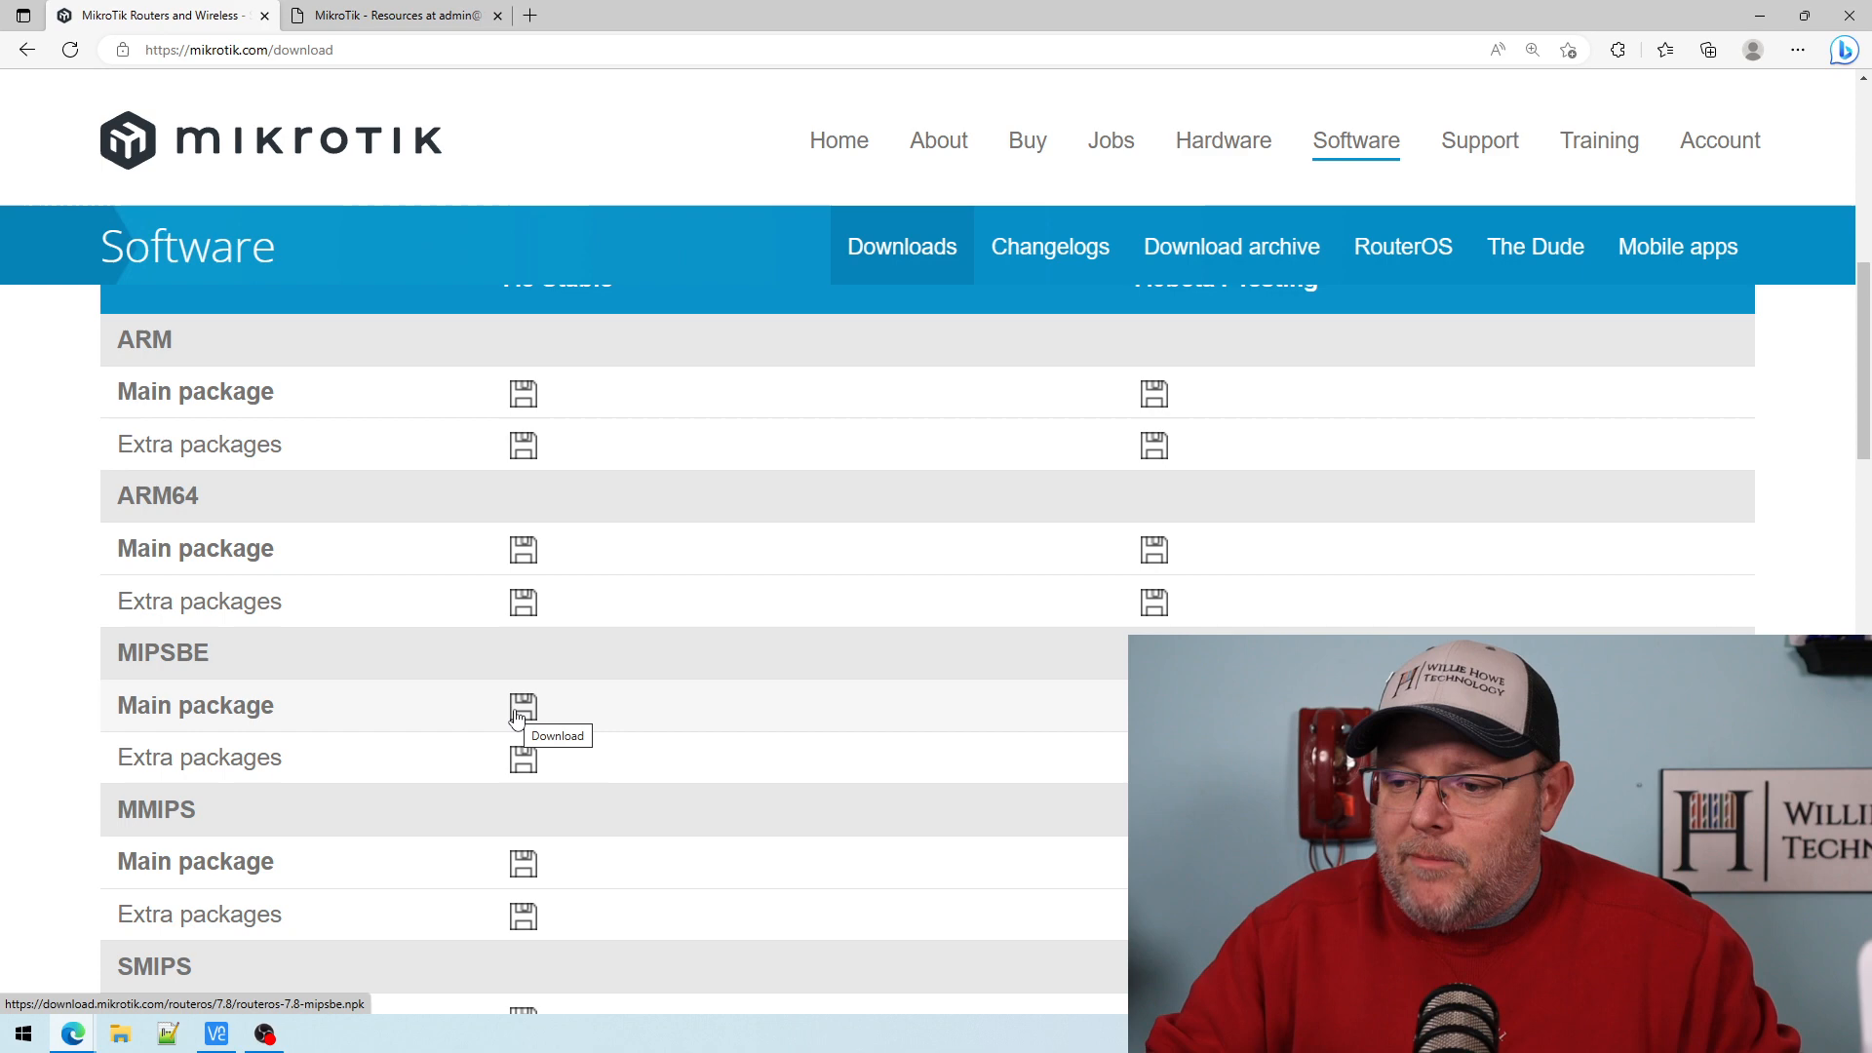
pyautogui.click(522, 703)
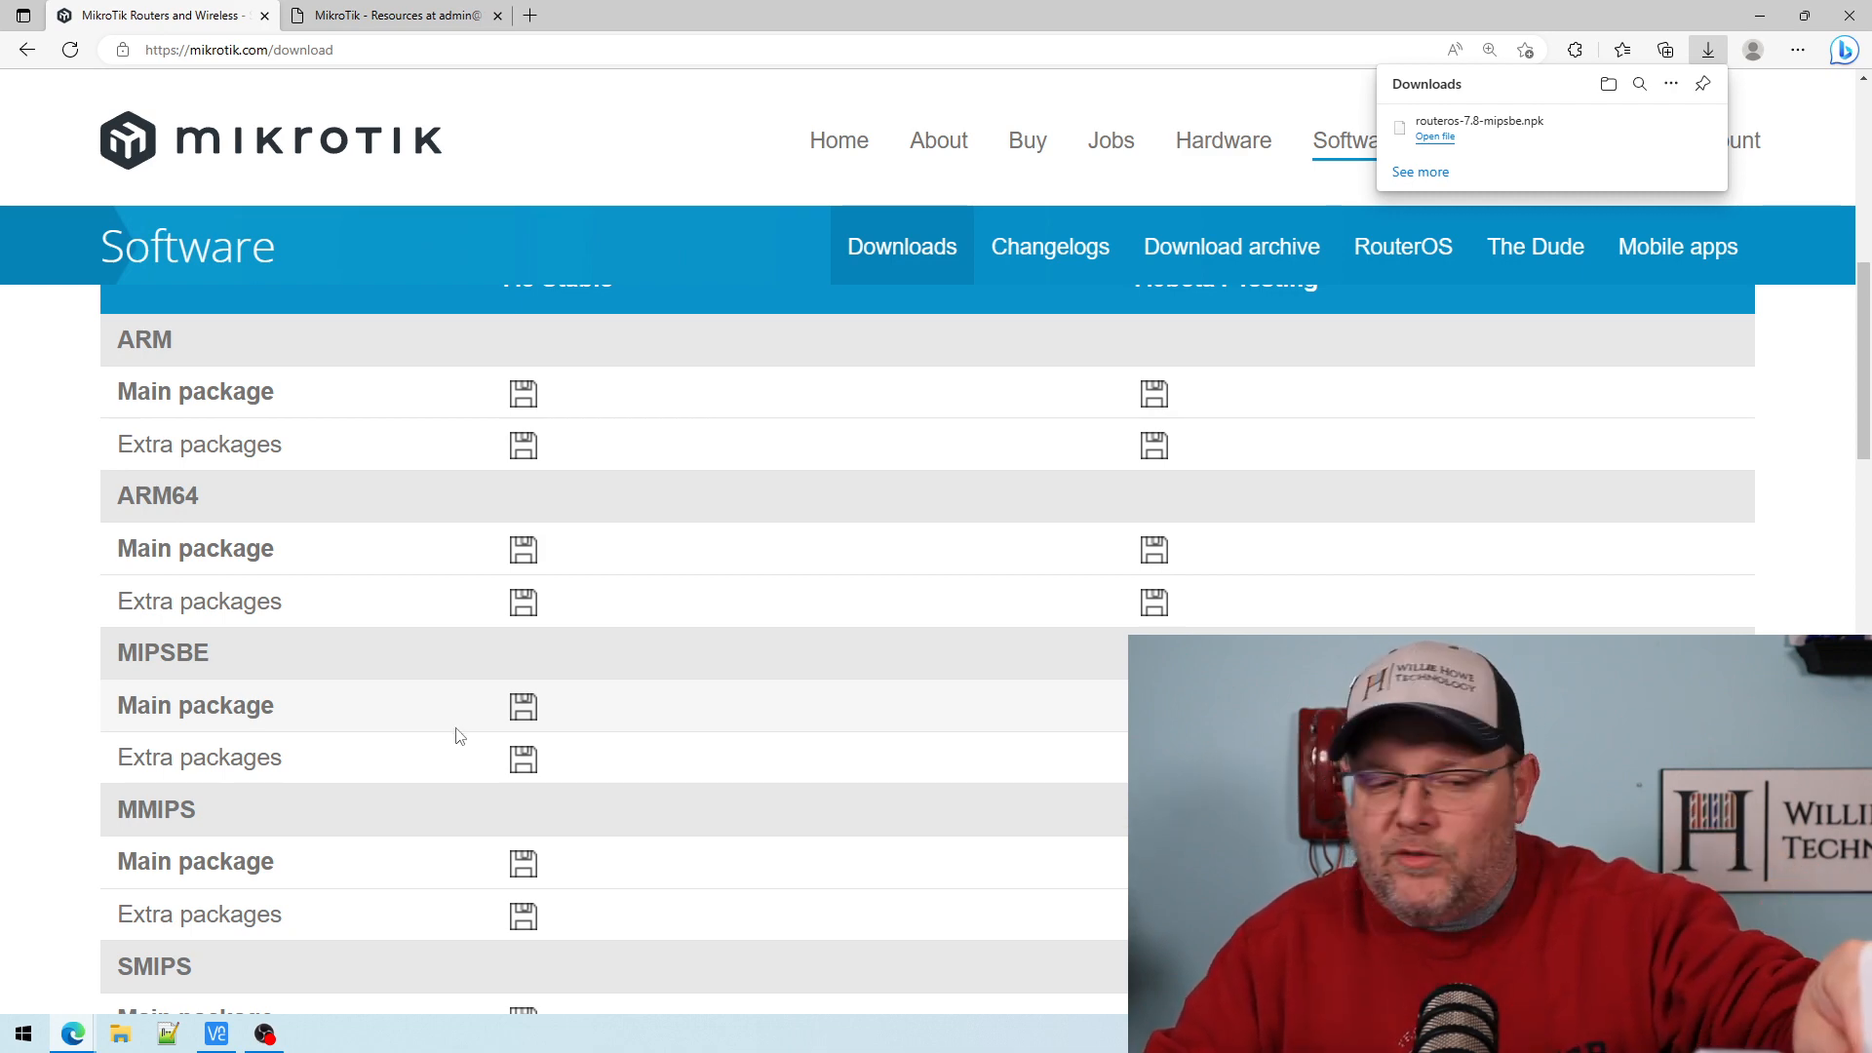
pyautogui.moveTo(444, 733)
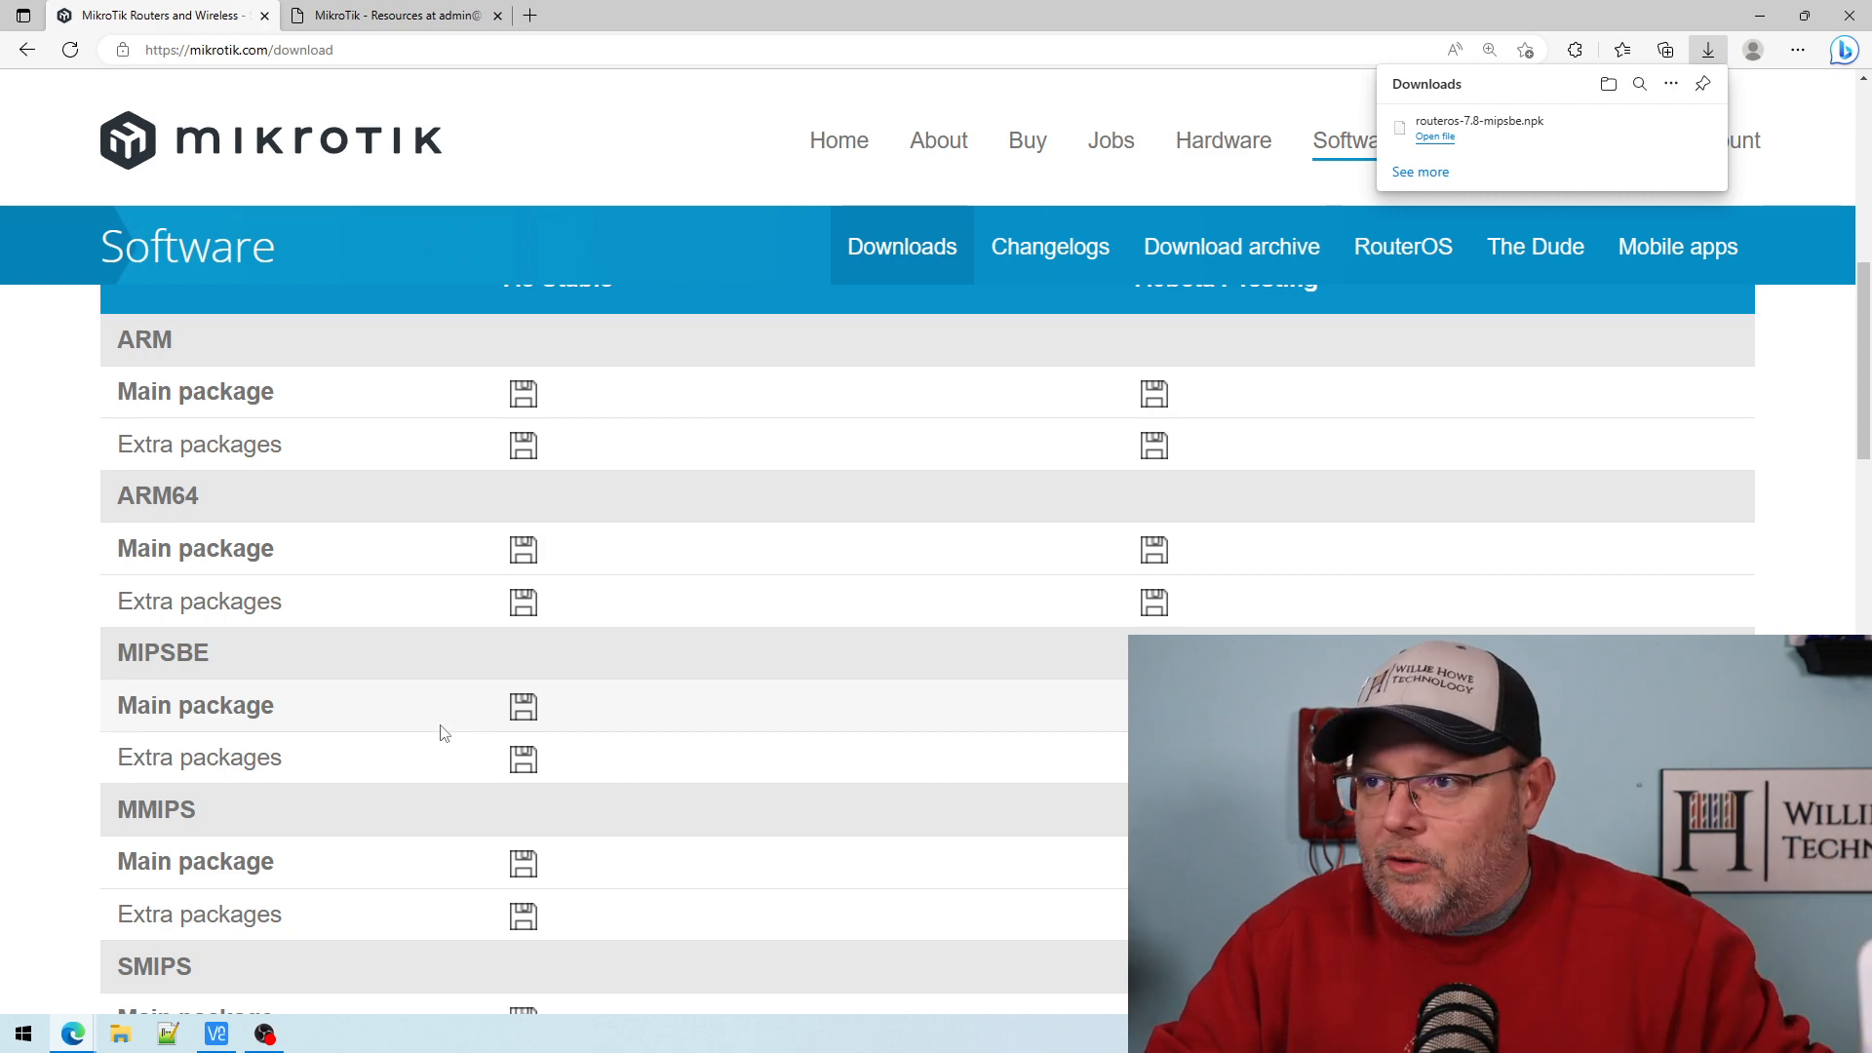
pyautogui.click(394, 14)
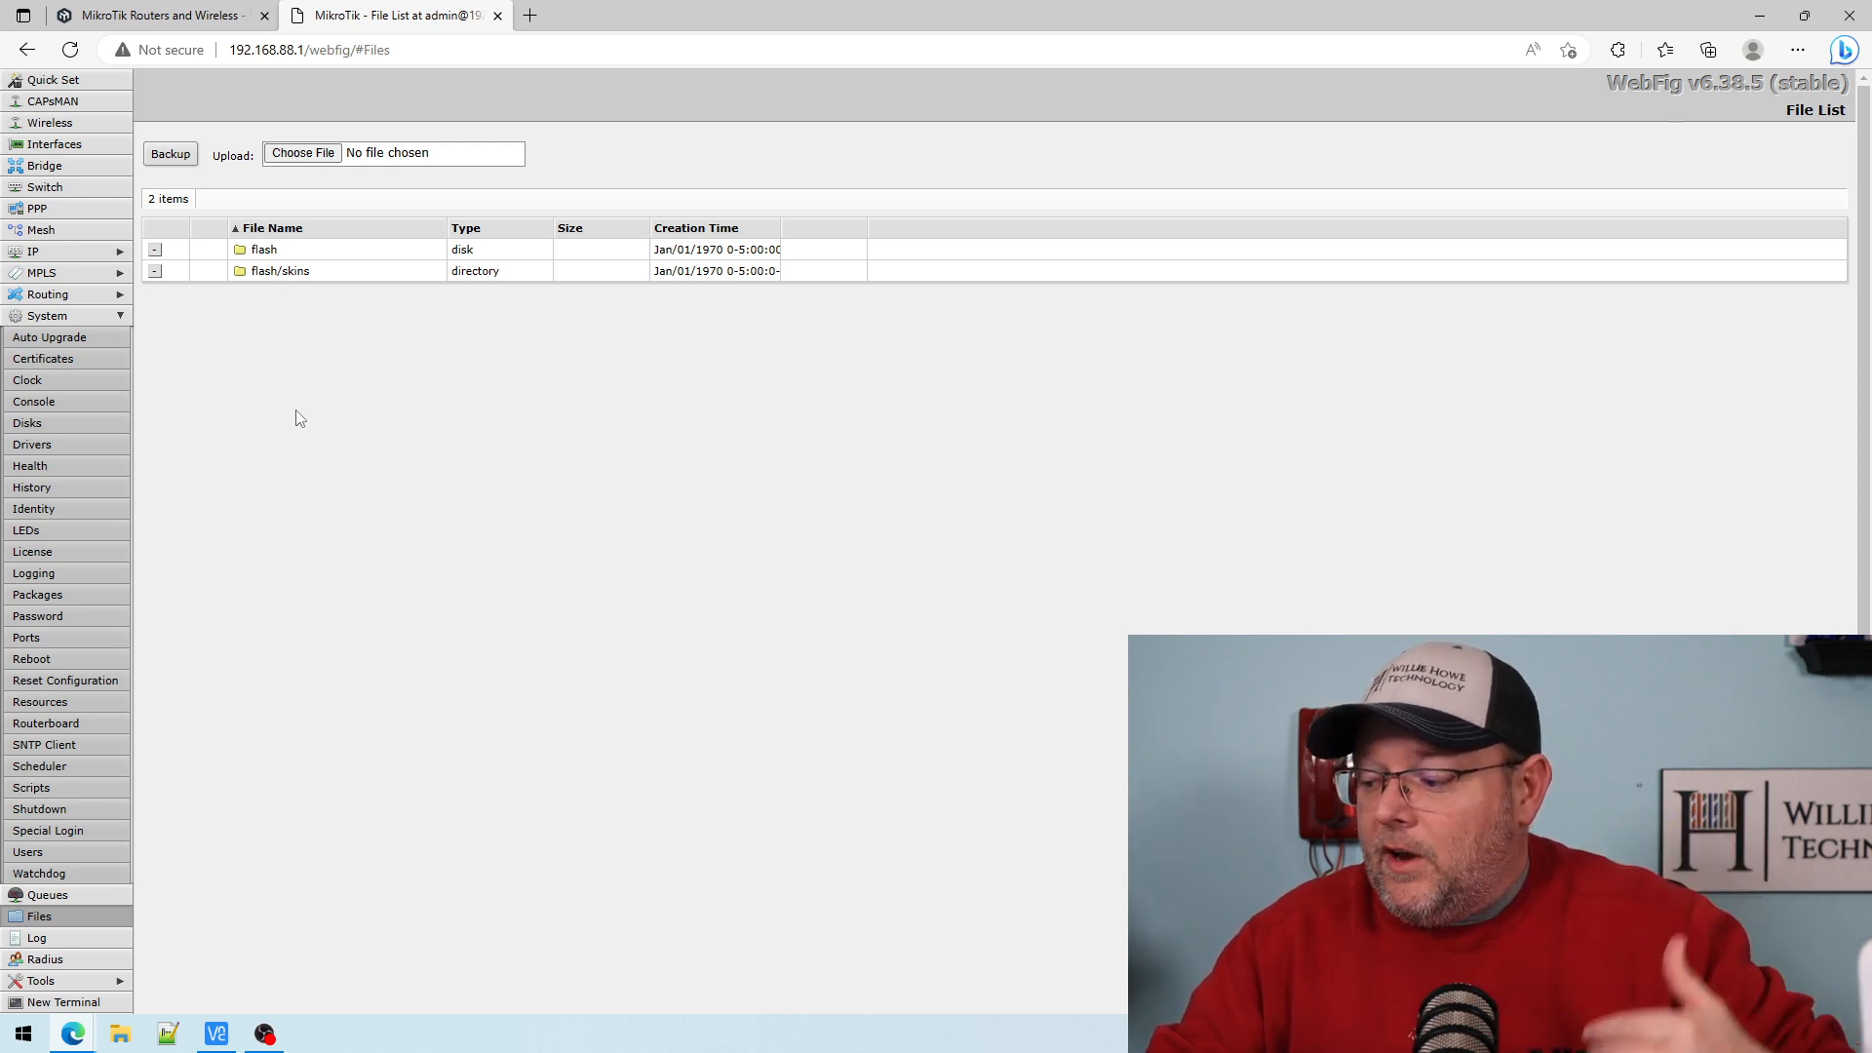
# Upload routeros-7.8-mipsbe.npk (11.5 MiB) to the router's file list
pyautogui.click(302, 152)
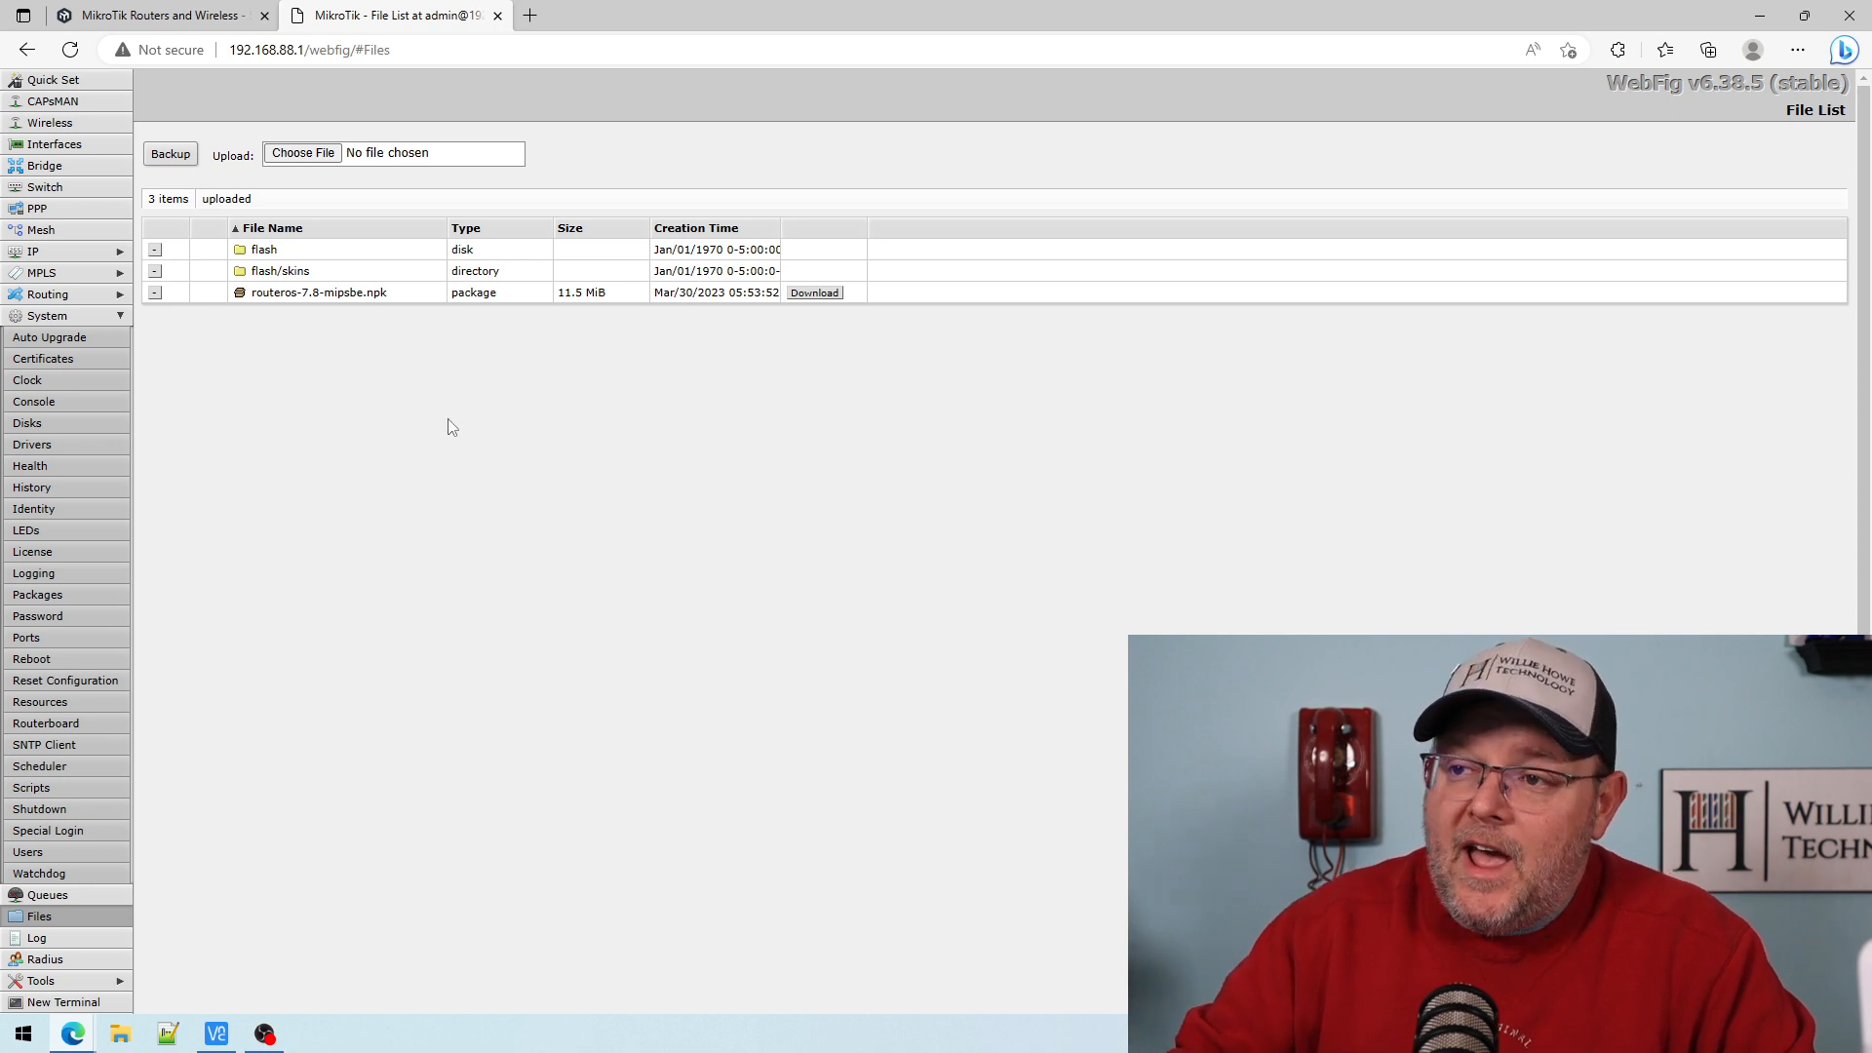
pyautogui.moveTo(109, 421)
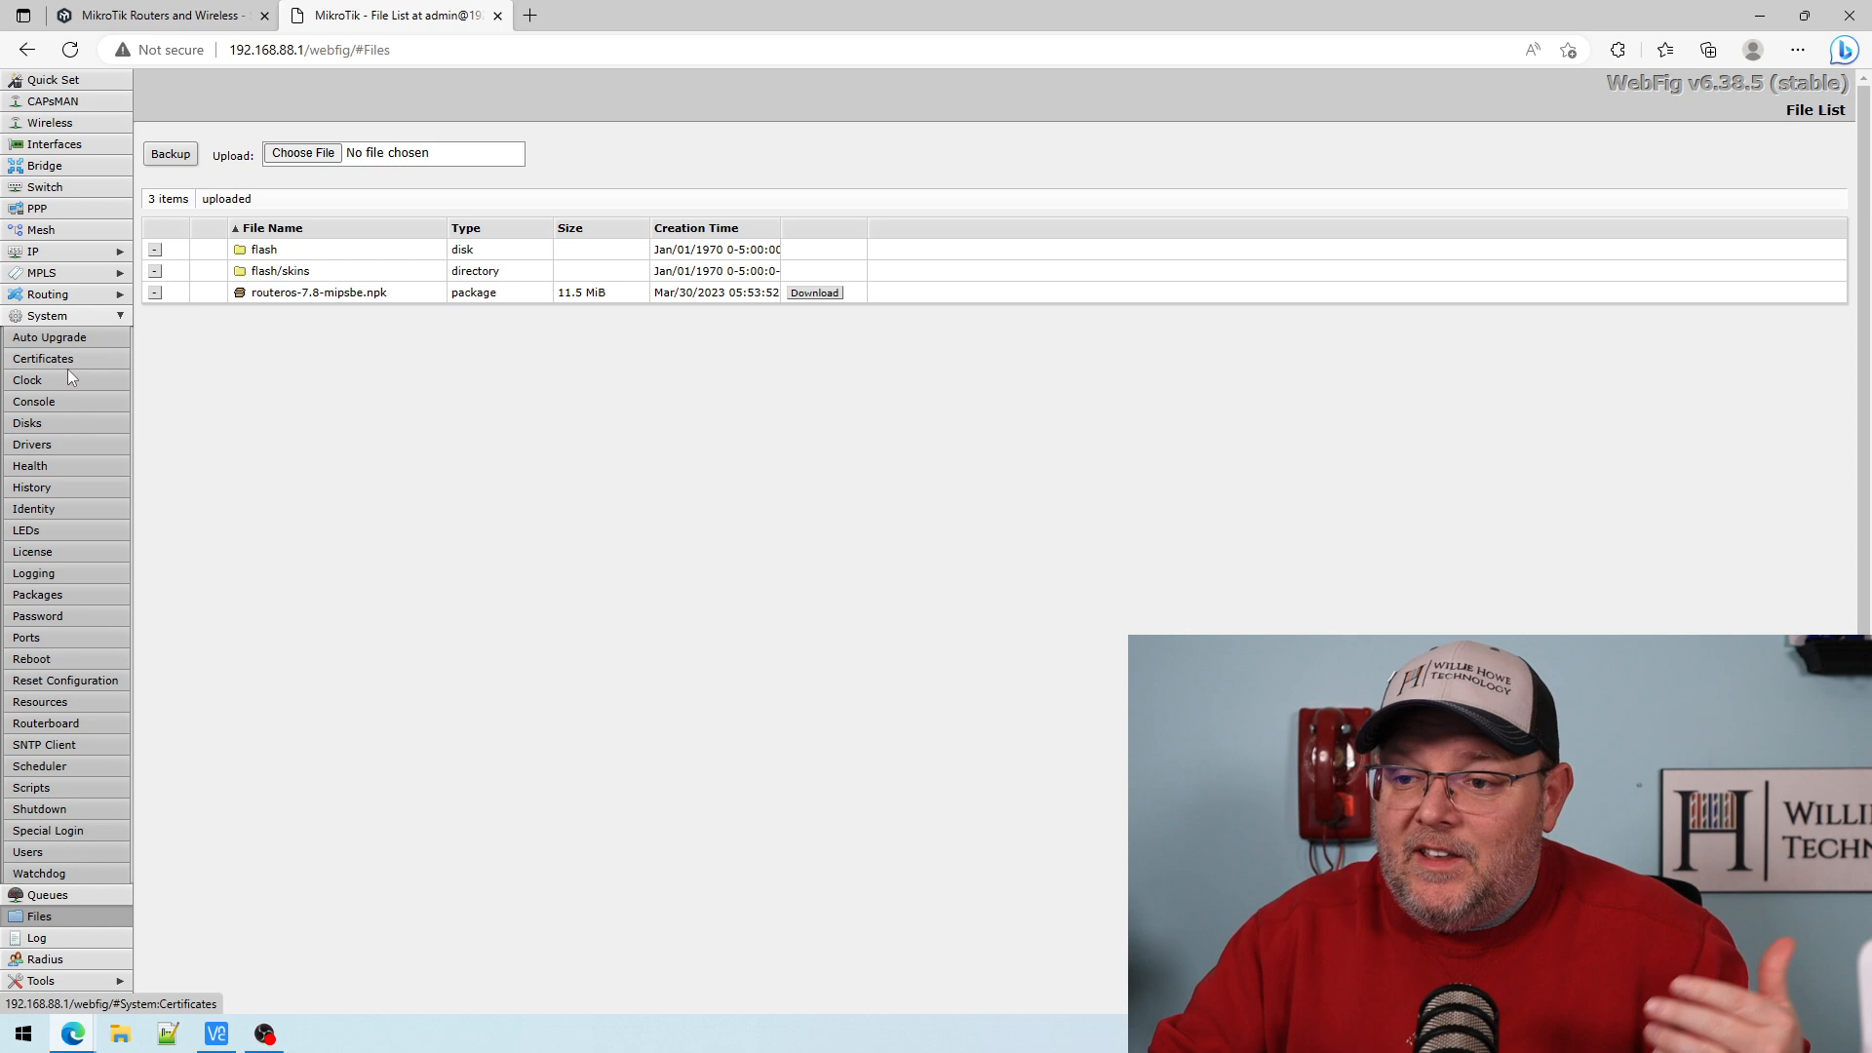
pyautogui.moveTo(32, 659)
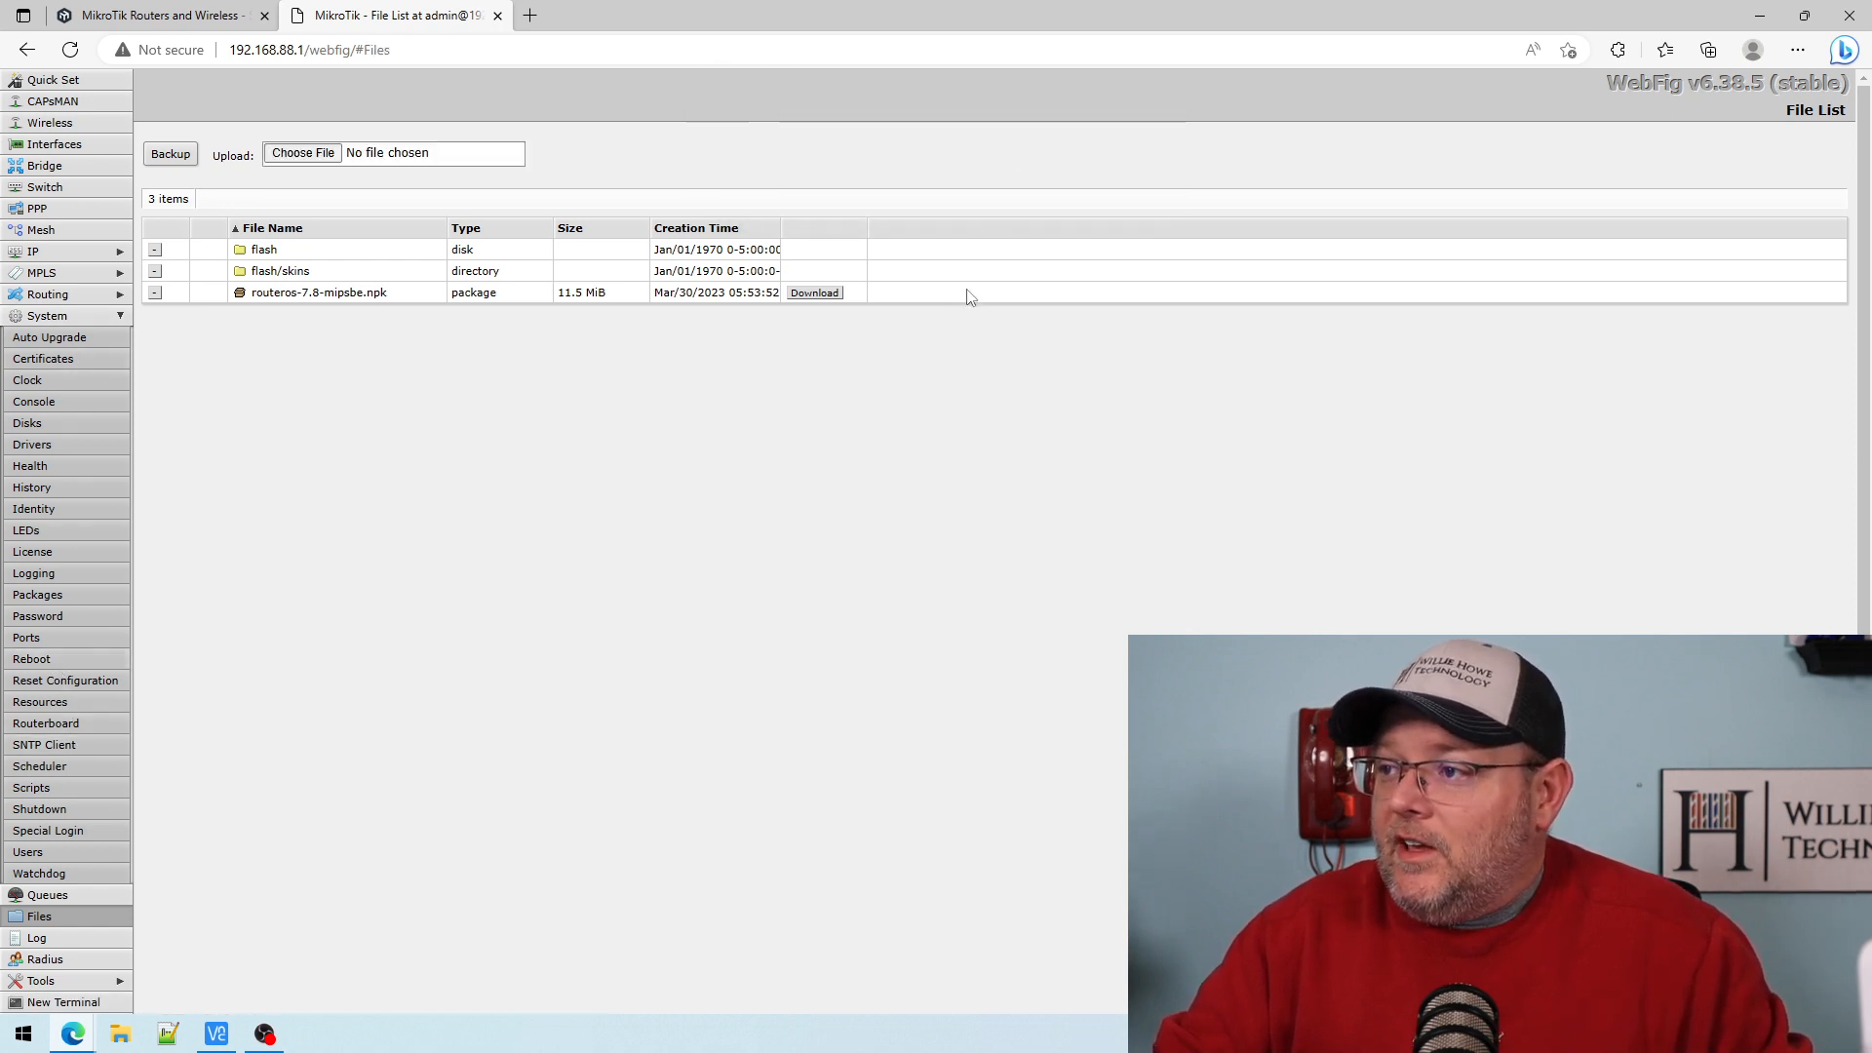
pyautogui.moveTo(781, 503)
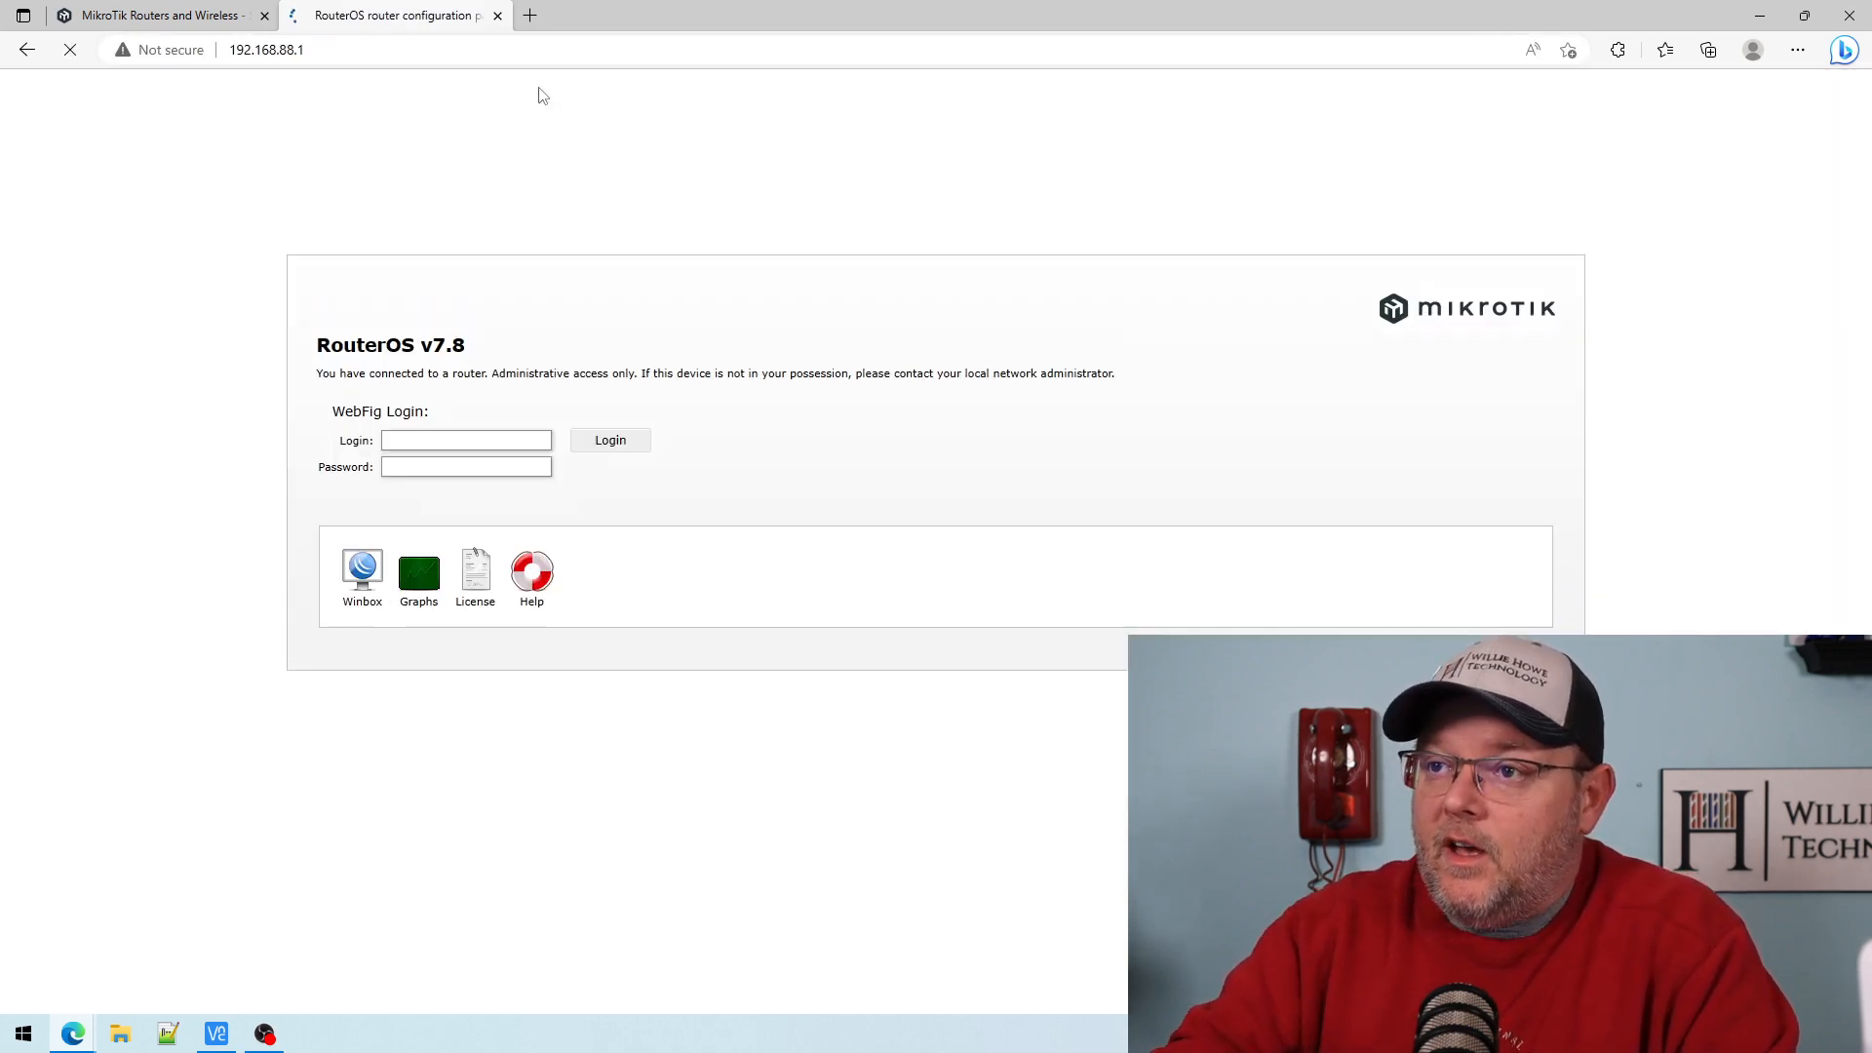
# Sign in to the upgraded v7.8 router, set the new admin password and show Quick Set
pyautogui.click(610, 439)
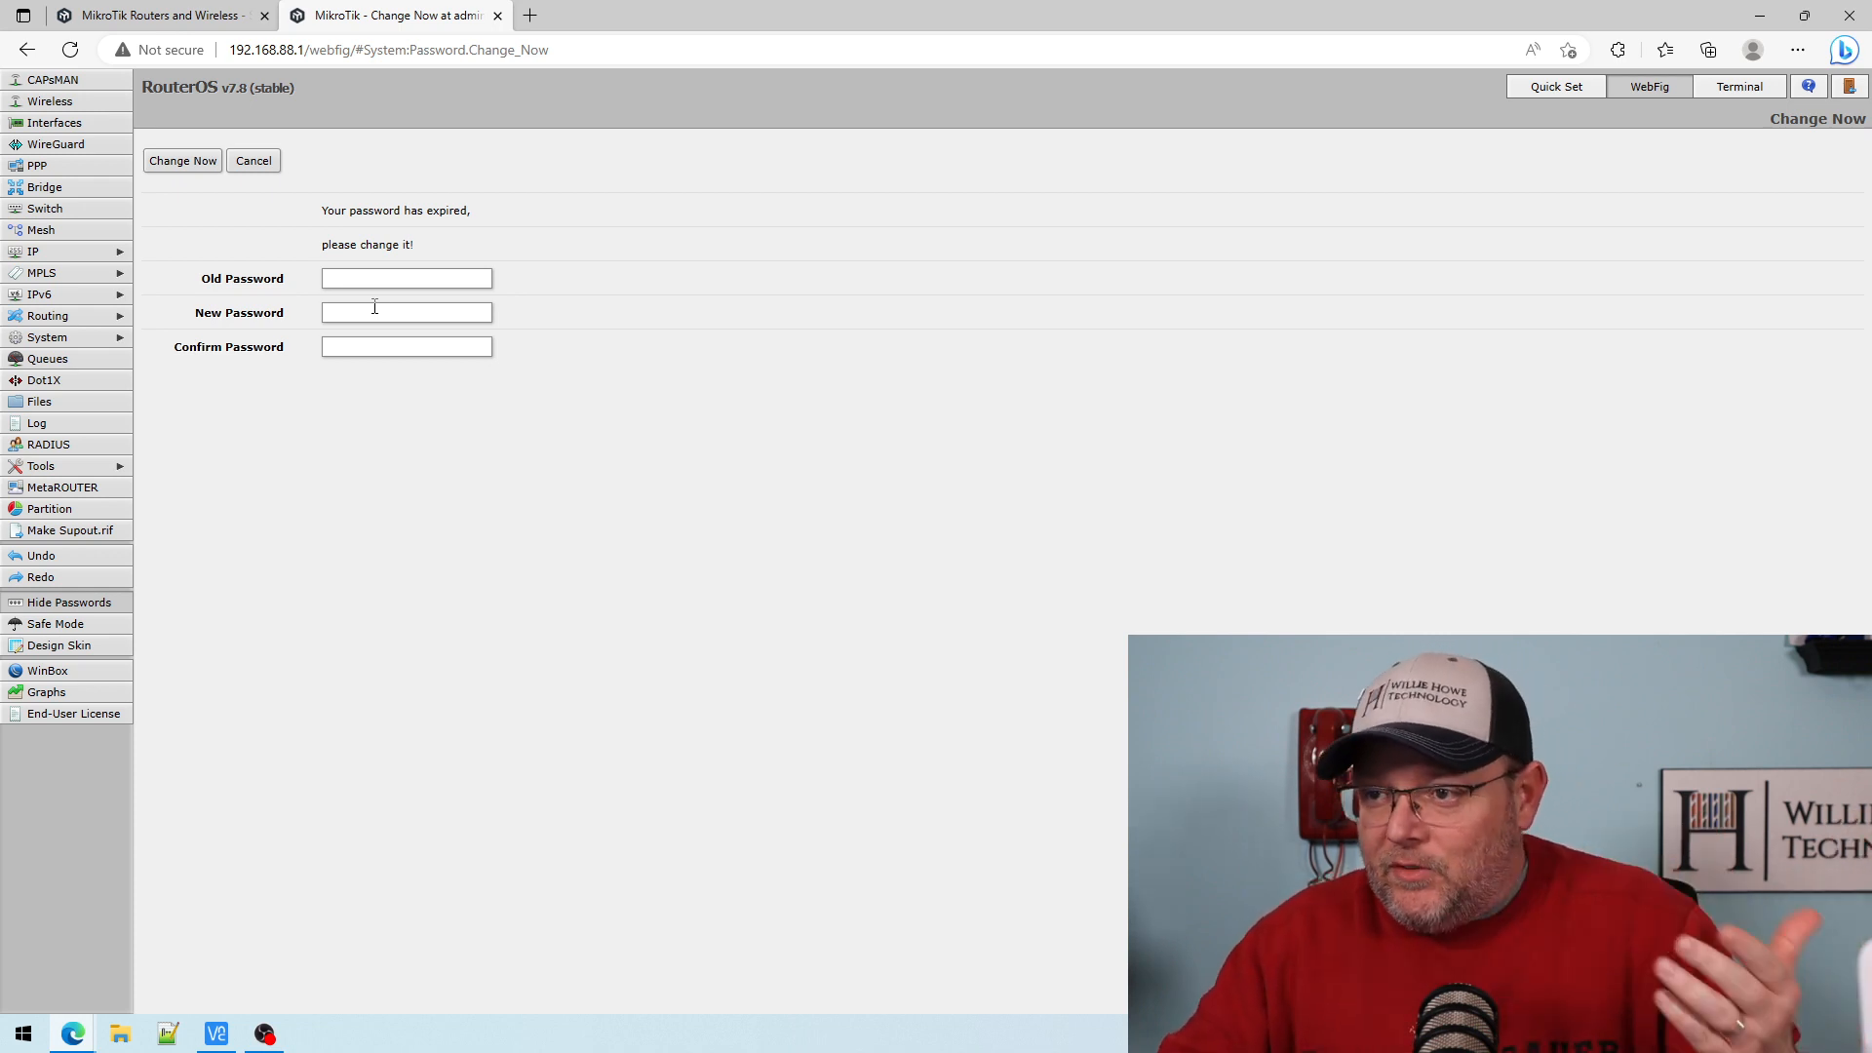
pyautogui.click(406, 311)
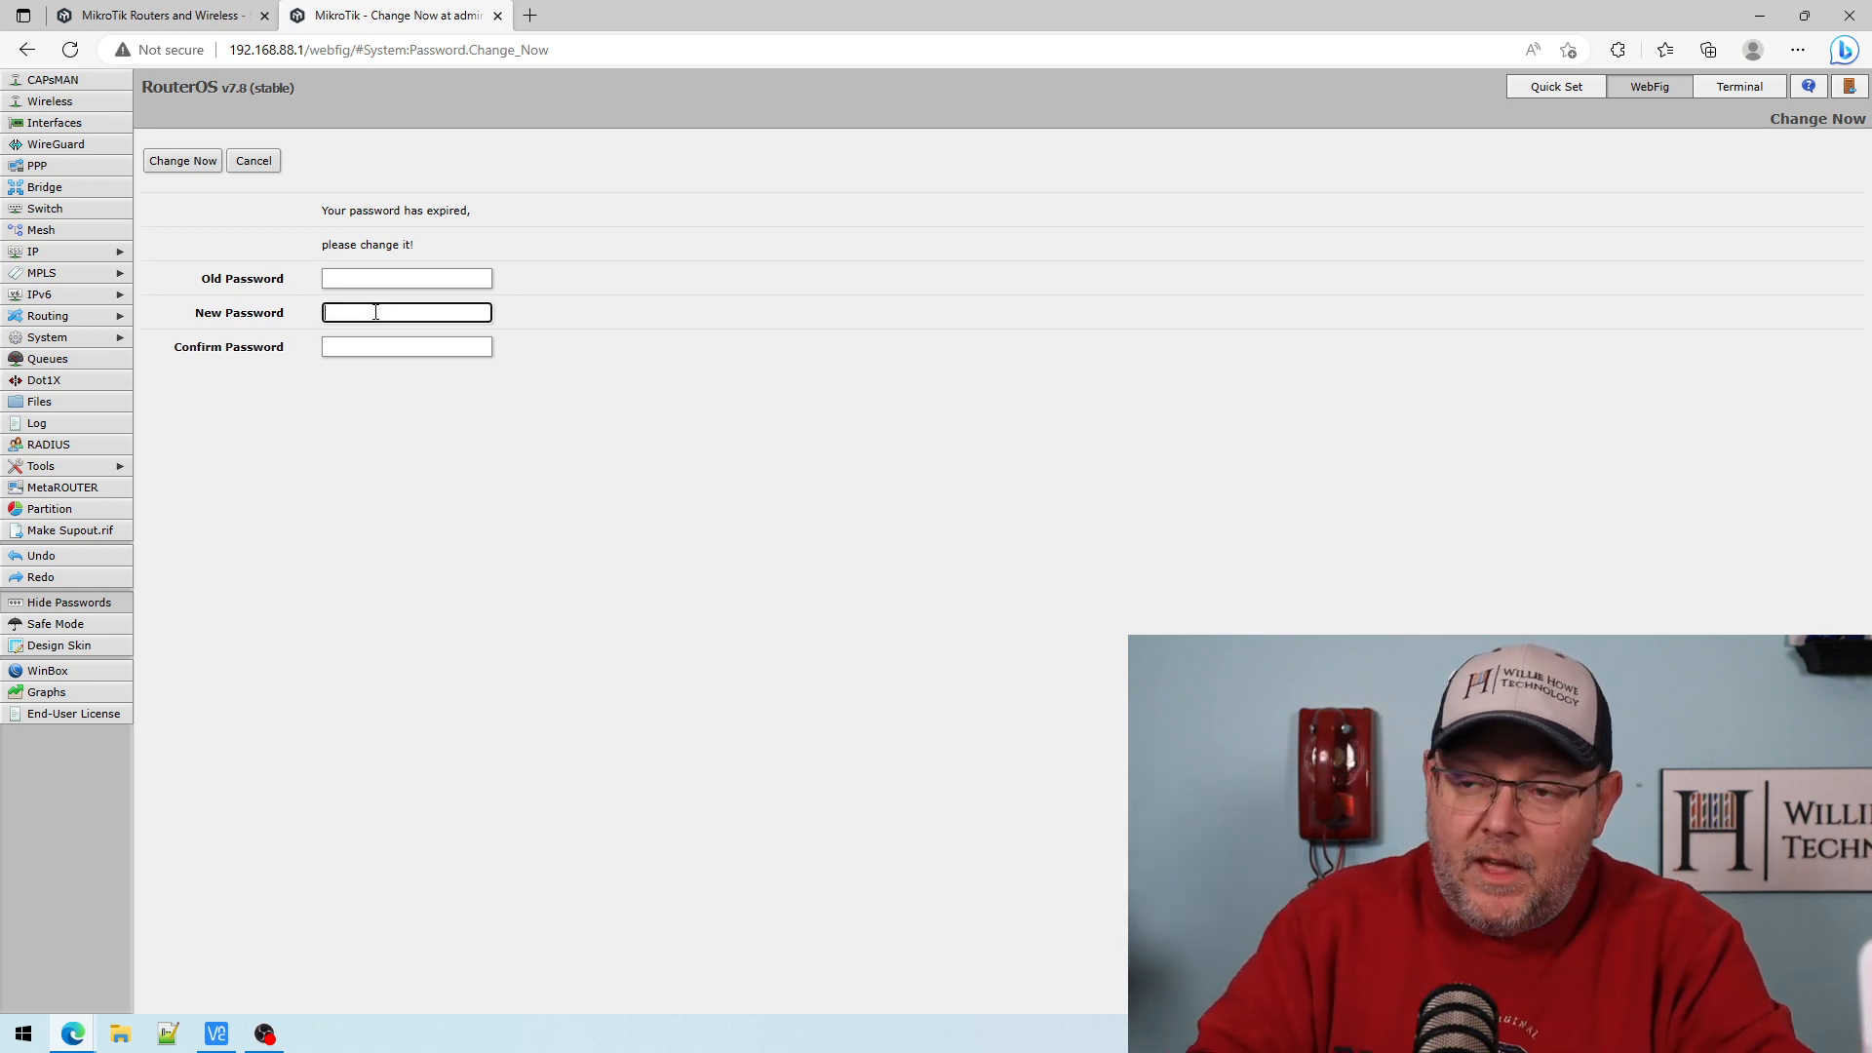
pyautogui.write('password')
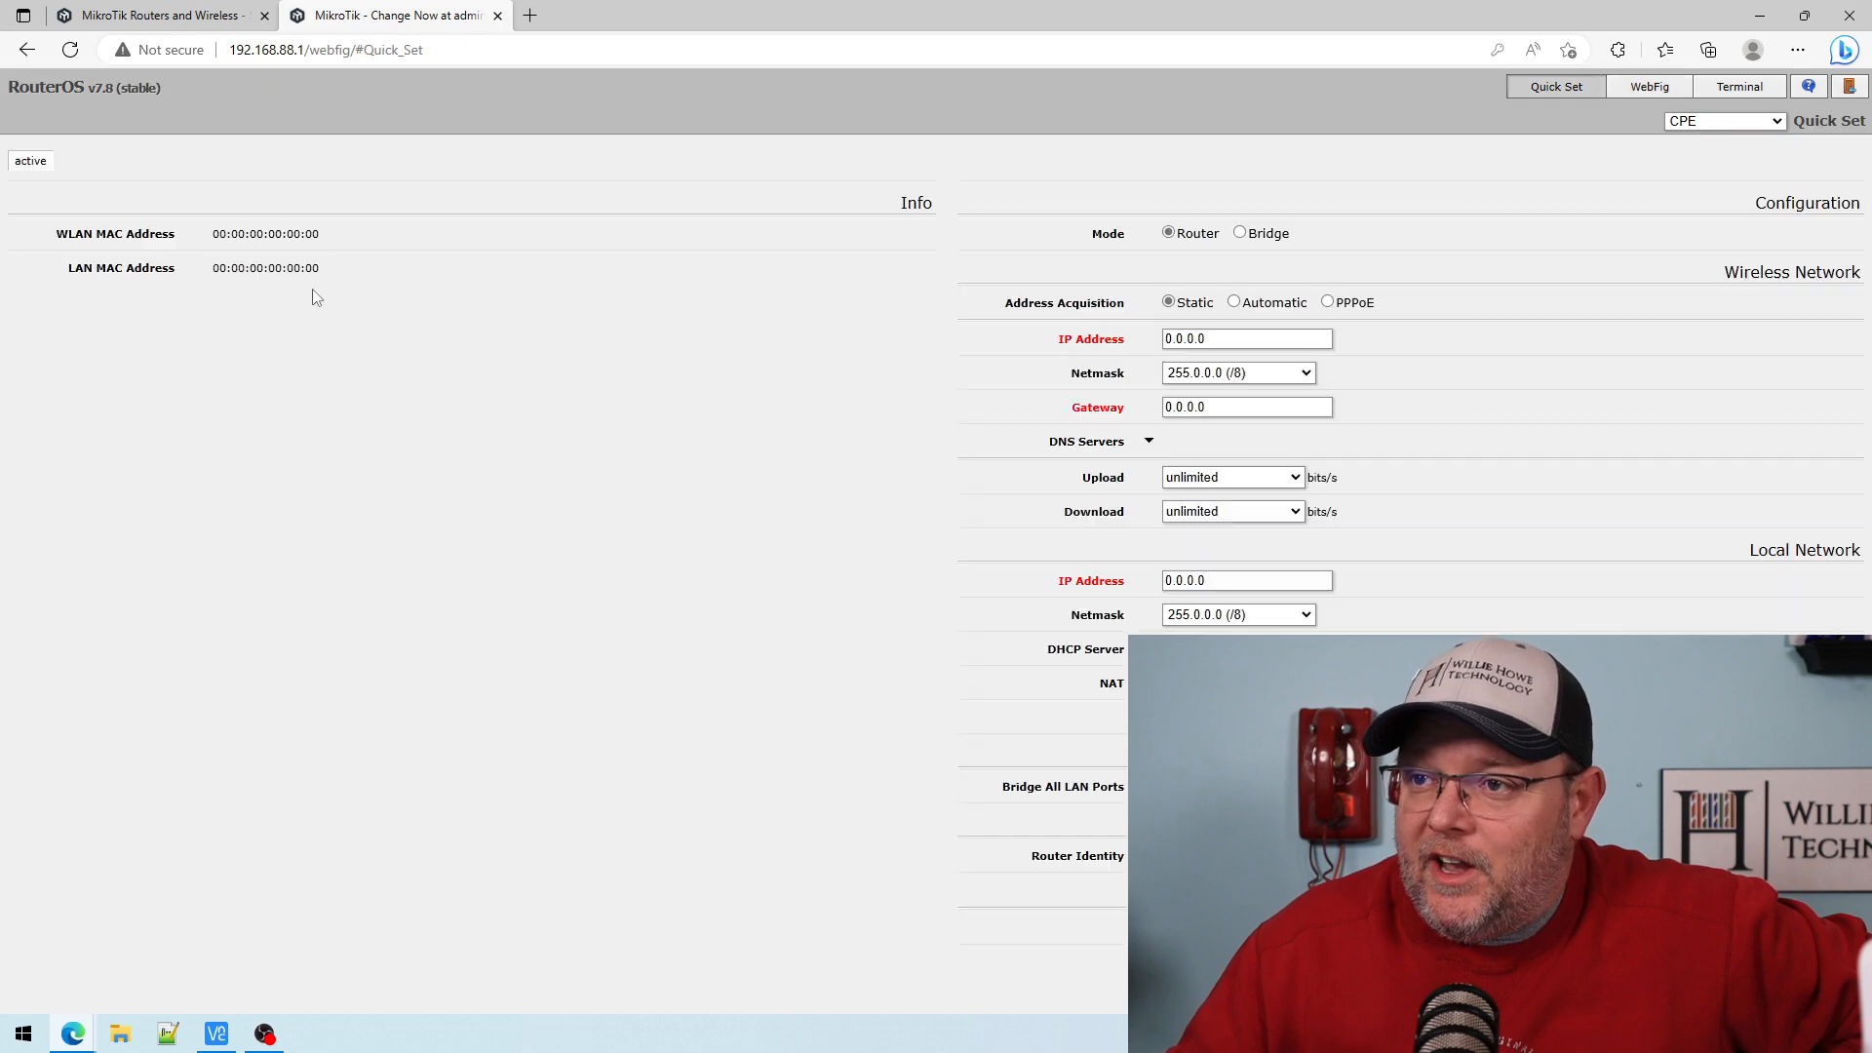
pyautogui.click(1722, 121)
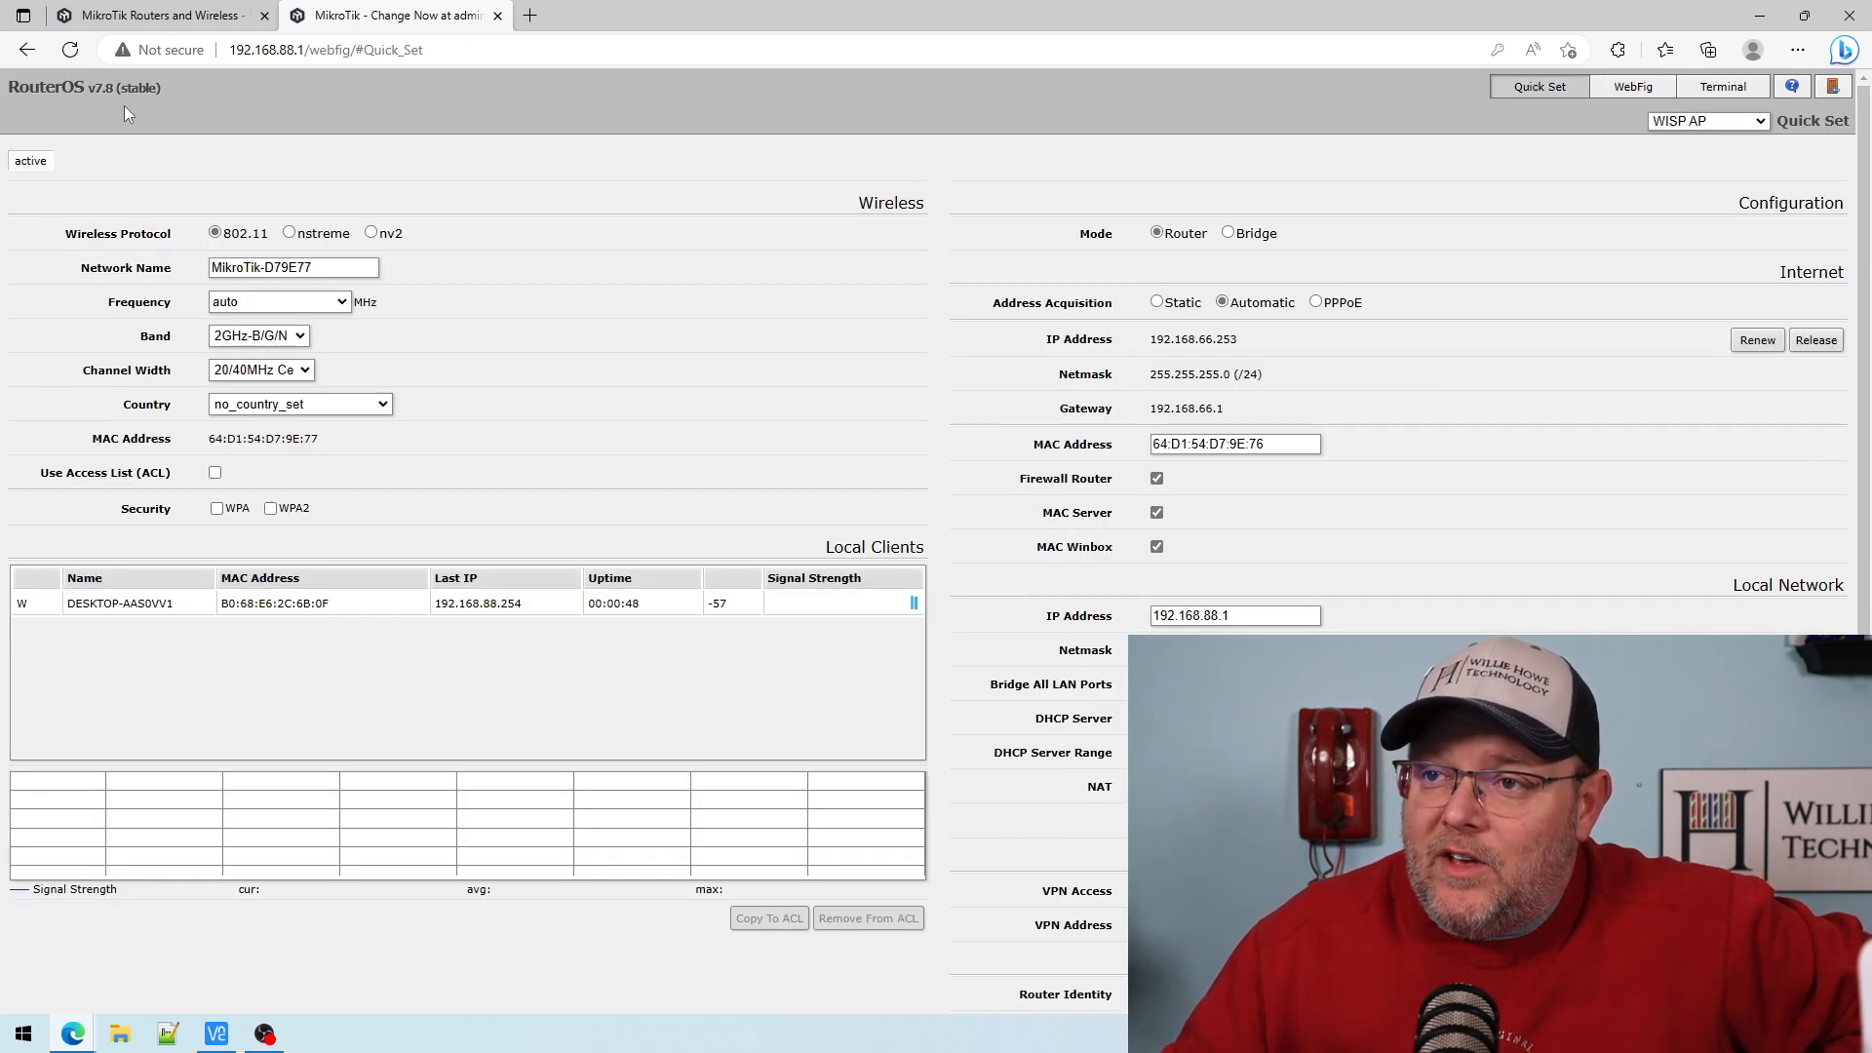